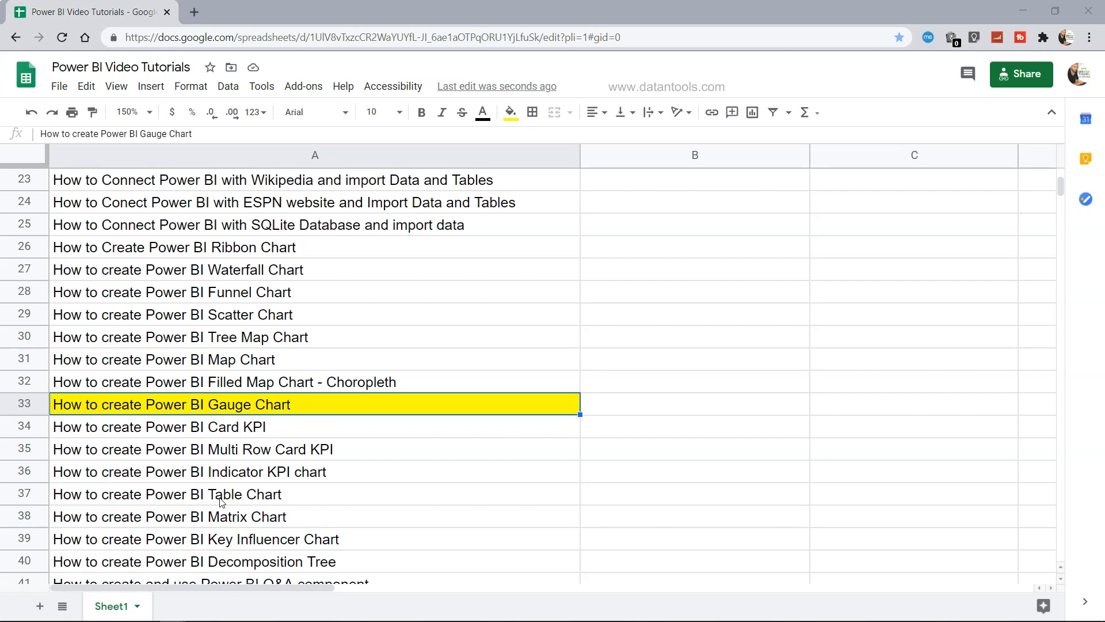
pyautogui.moveTo(194, 416)
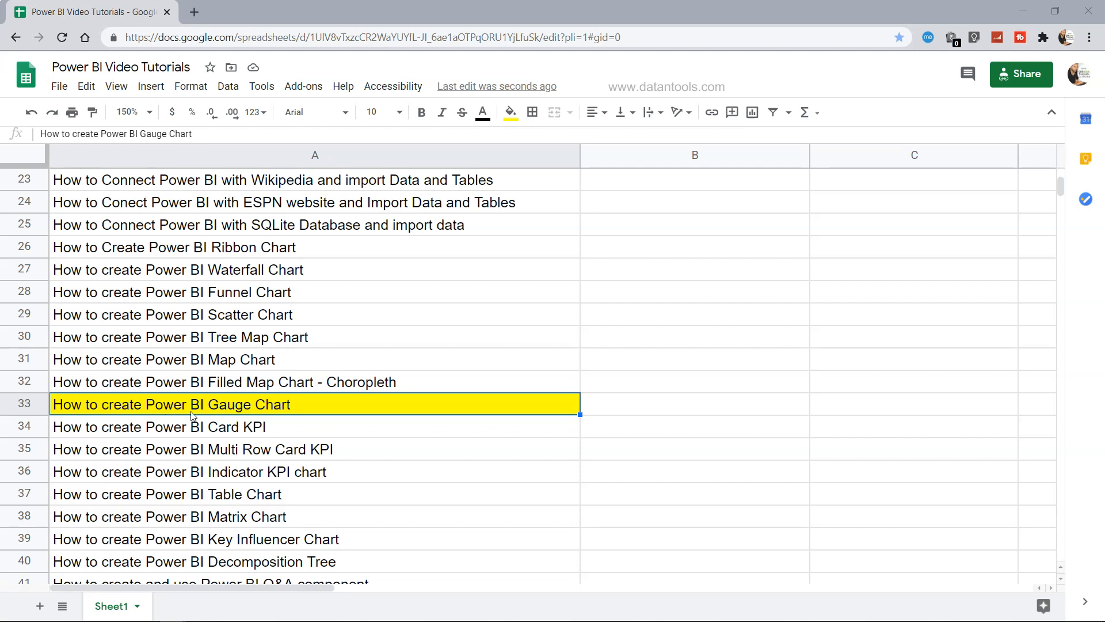
pyautogui.moveTo(268, 412)
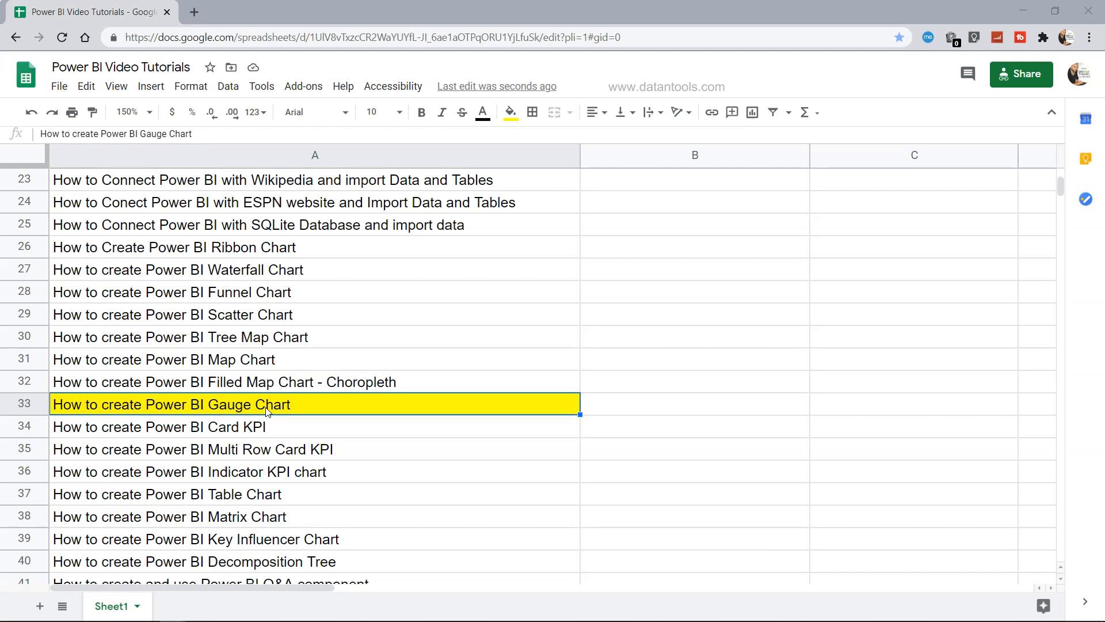
pyautogui.moveTo(293, 413)
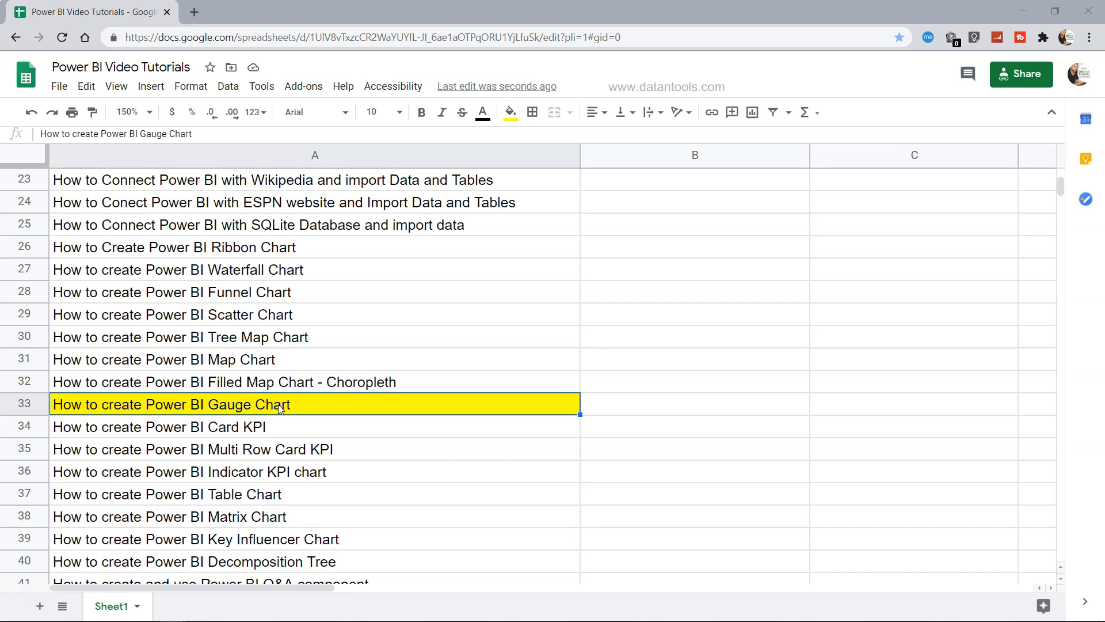
# Insert a gauge visual from the Visualizations pane onto the Guage page.
pyautogui.scroll(3)
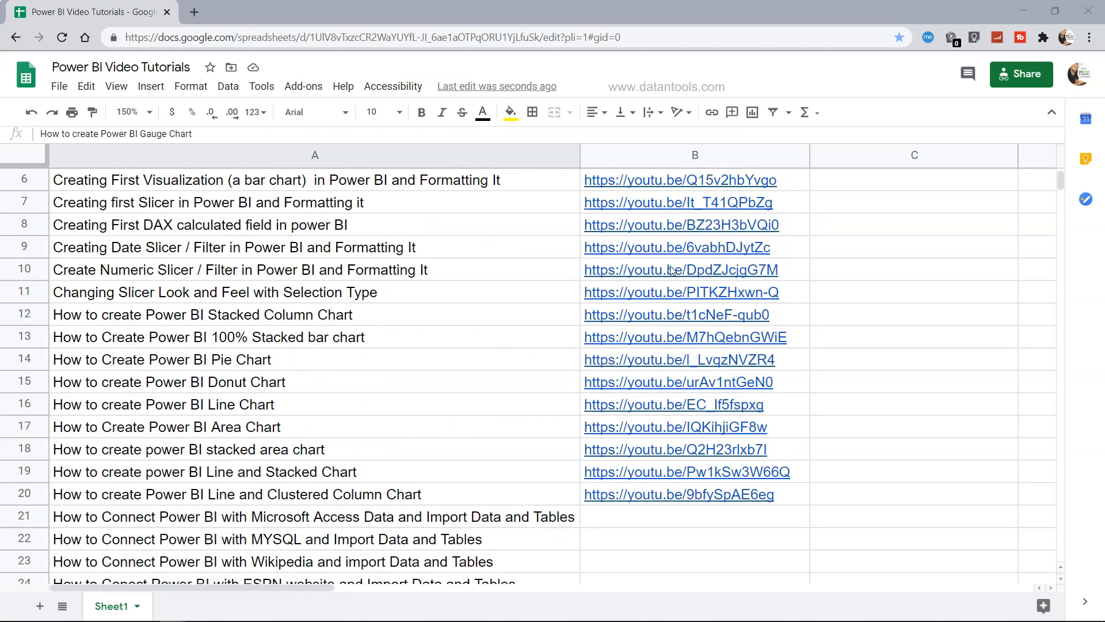
pyautogui.scroll(-3)
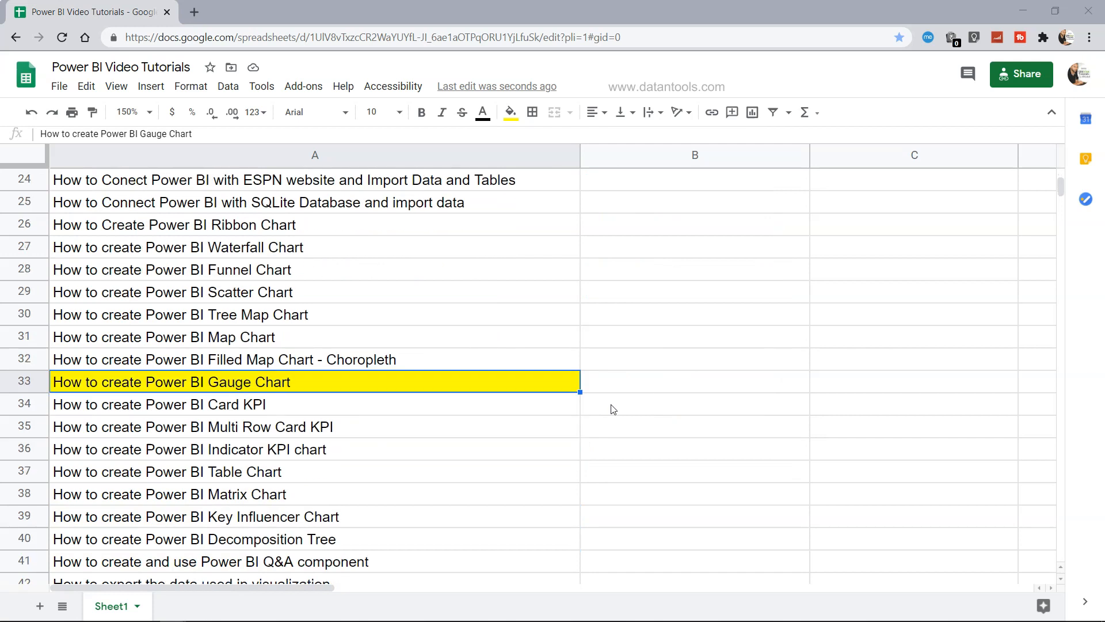
pyautogui.moveTo(653, 388)
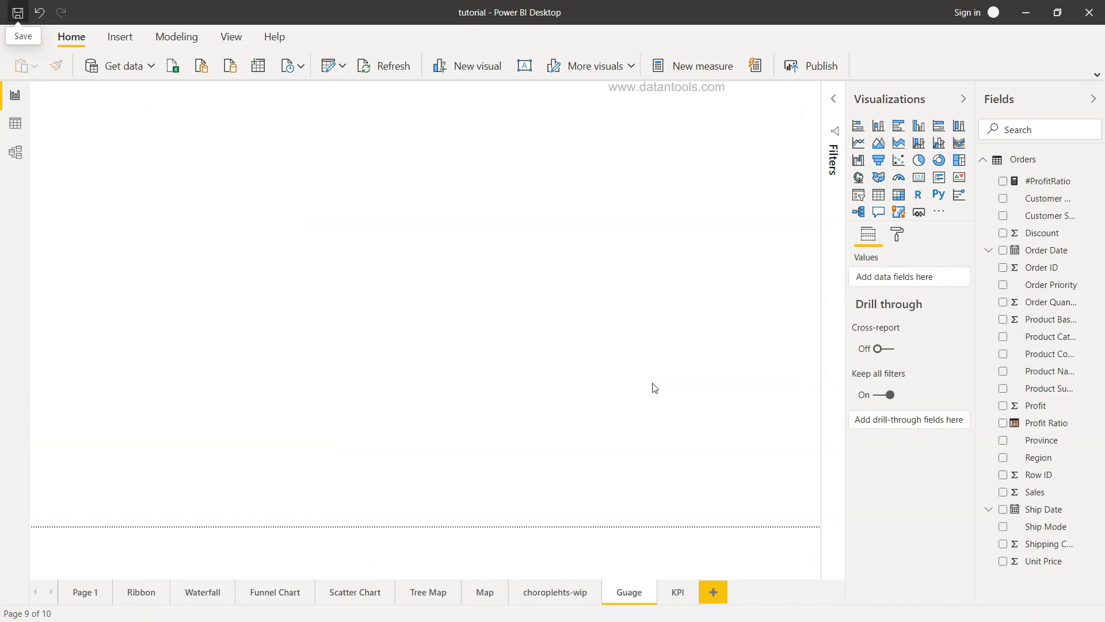
pyautogui.moveTo(817, 246)
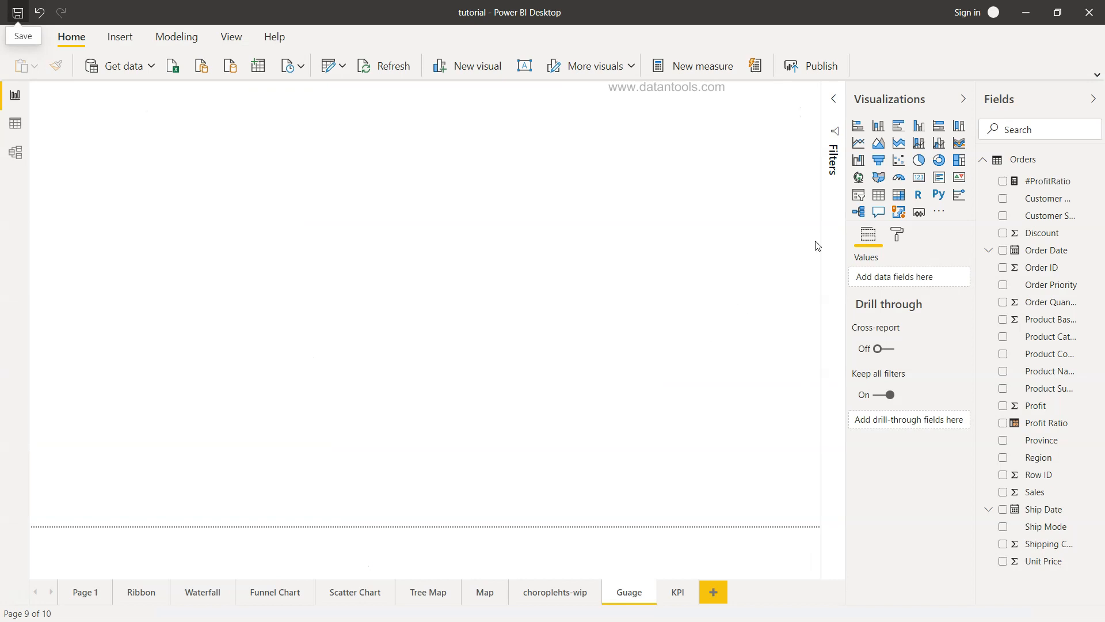
pyautogui.moveTo(899, 178)
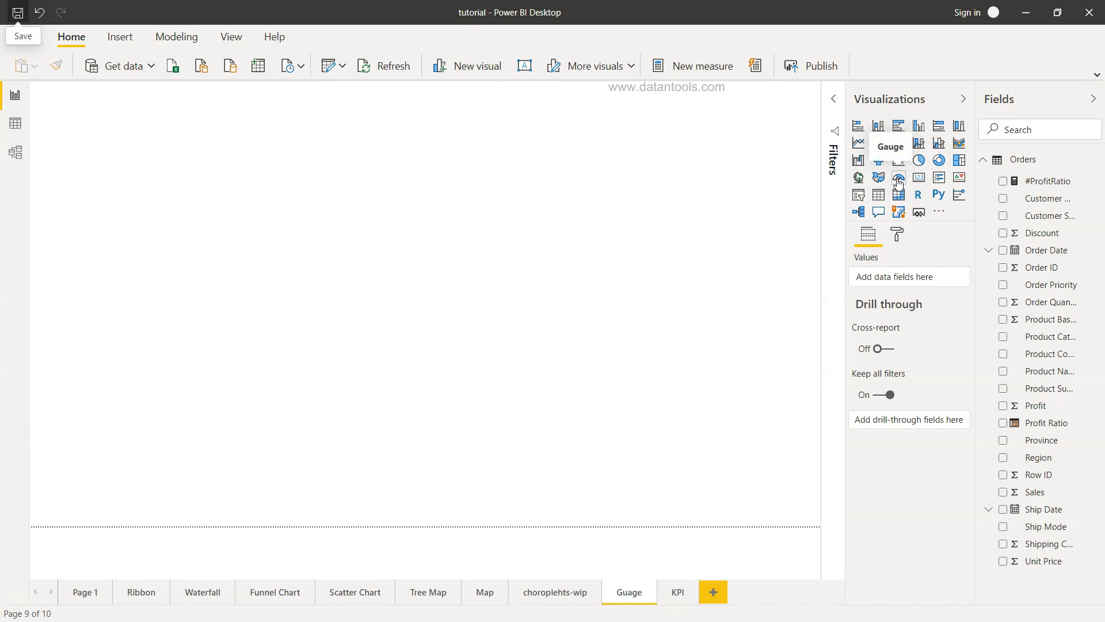
pyautogui.click(898, 177)
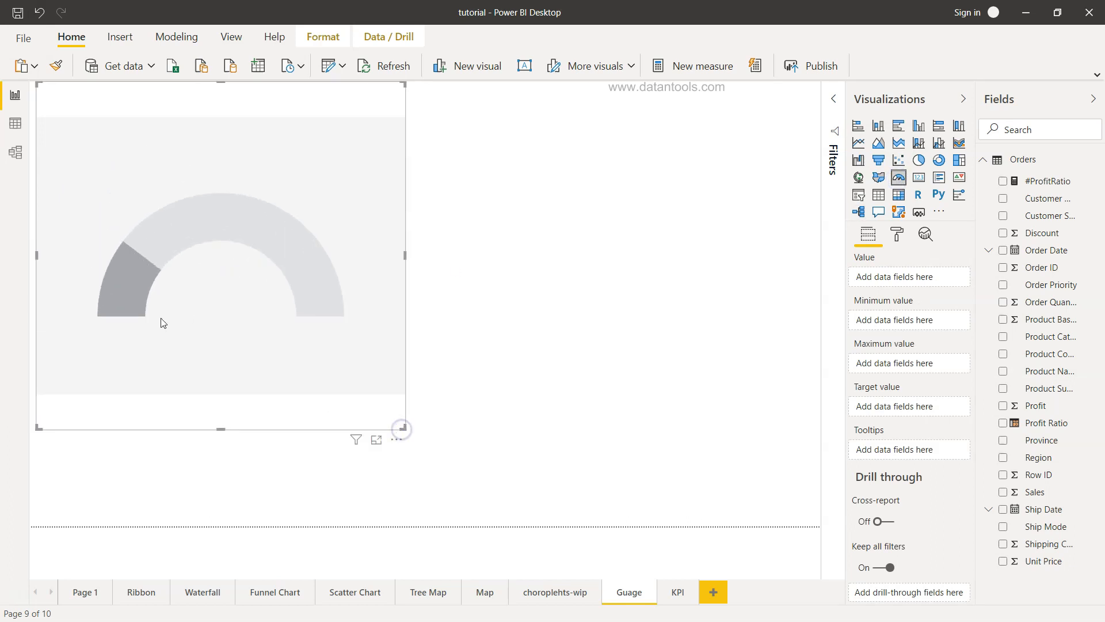
pyautogui.moveTo(183, 236)
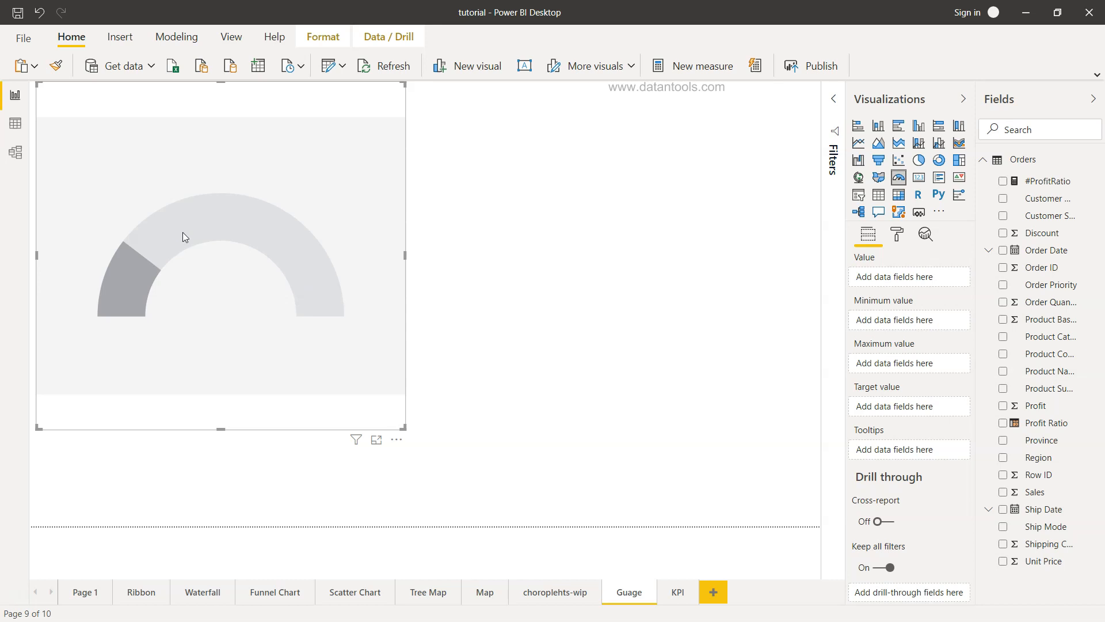
pyautogui.moveTo(309, 303)
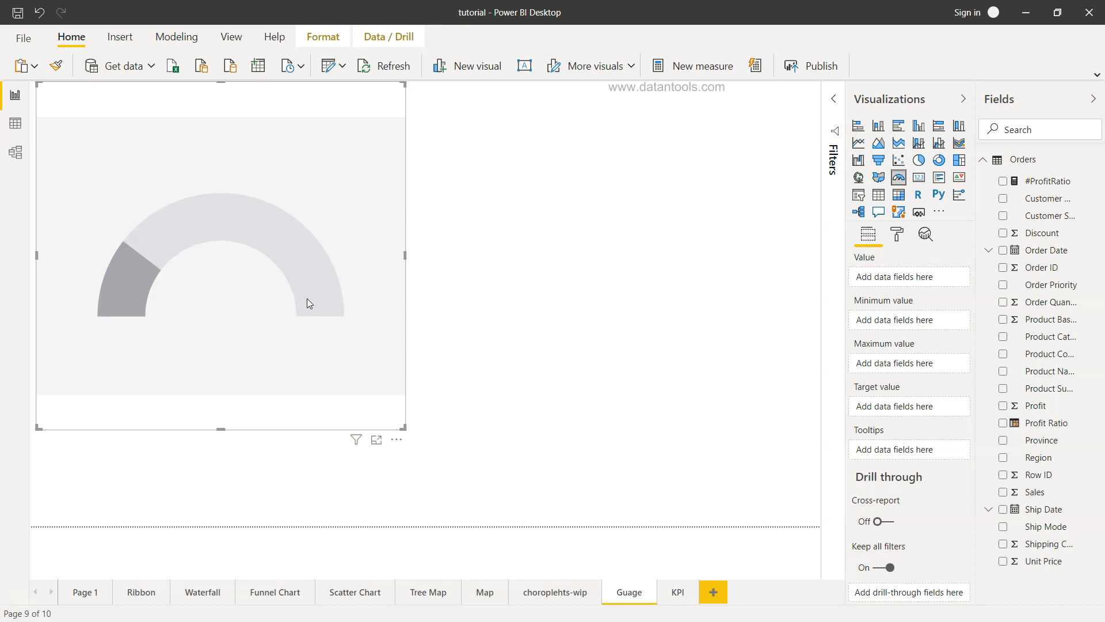
pyautogui.moveTo(249, 245)
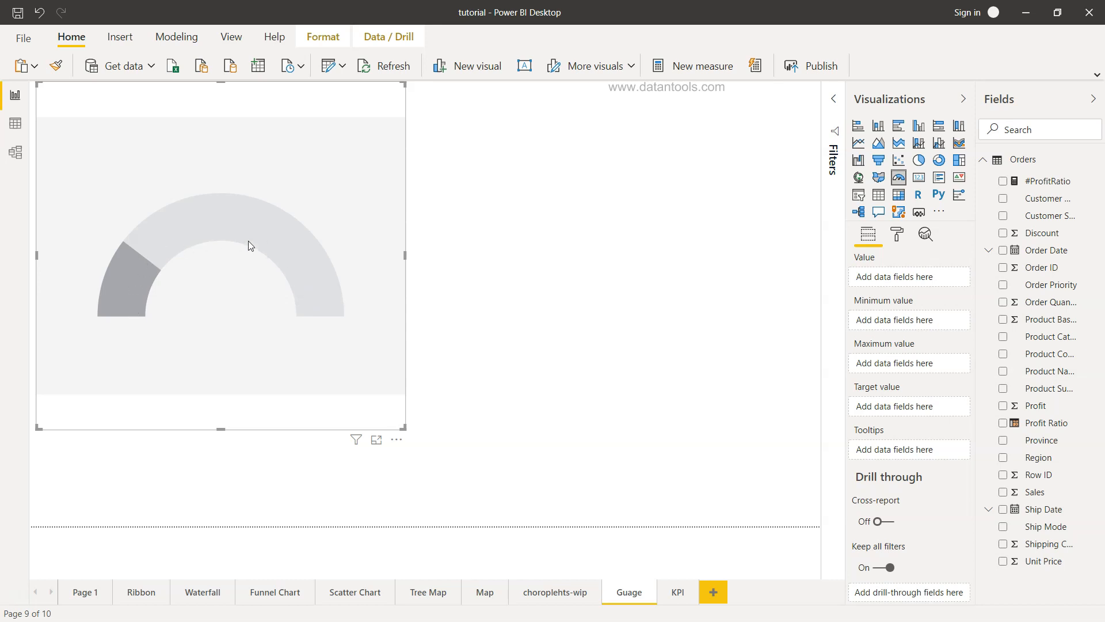
pyautogui.moveTo(308, 319)
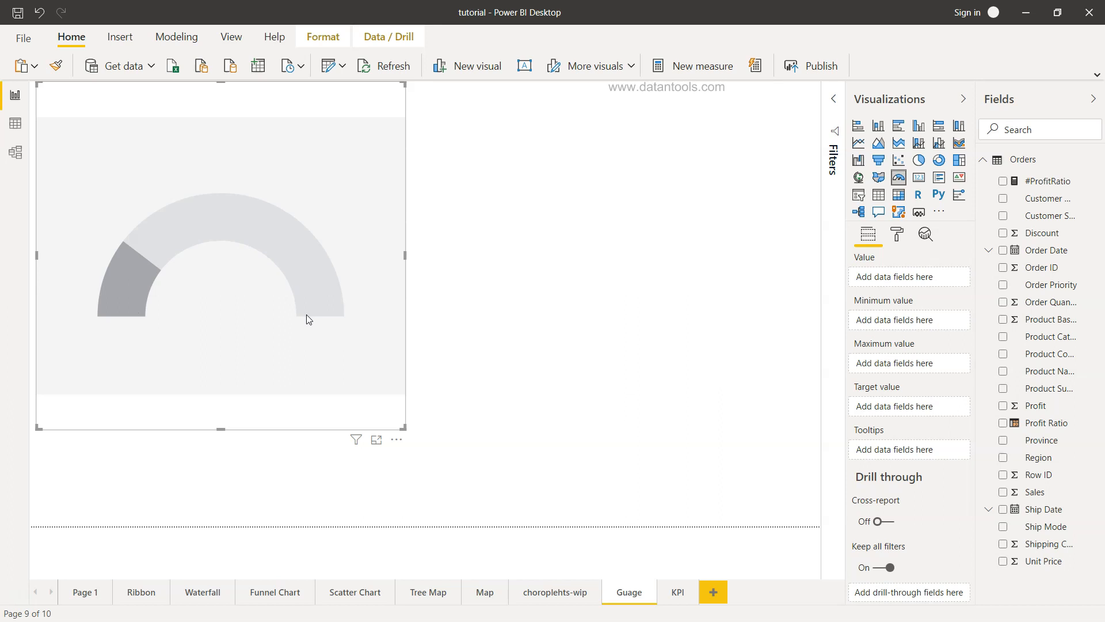
pyautogui.moveTo(863, 322)
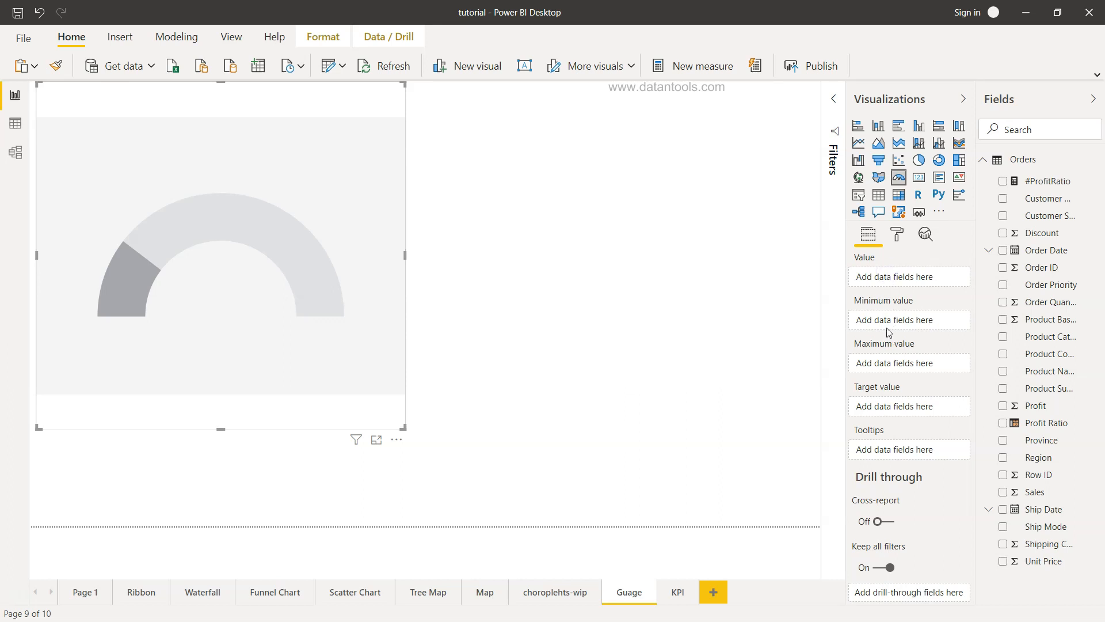
pyautogui.moveTo(876, 276)
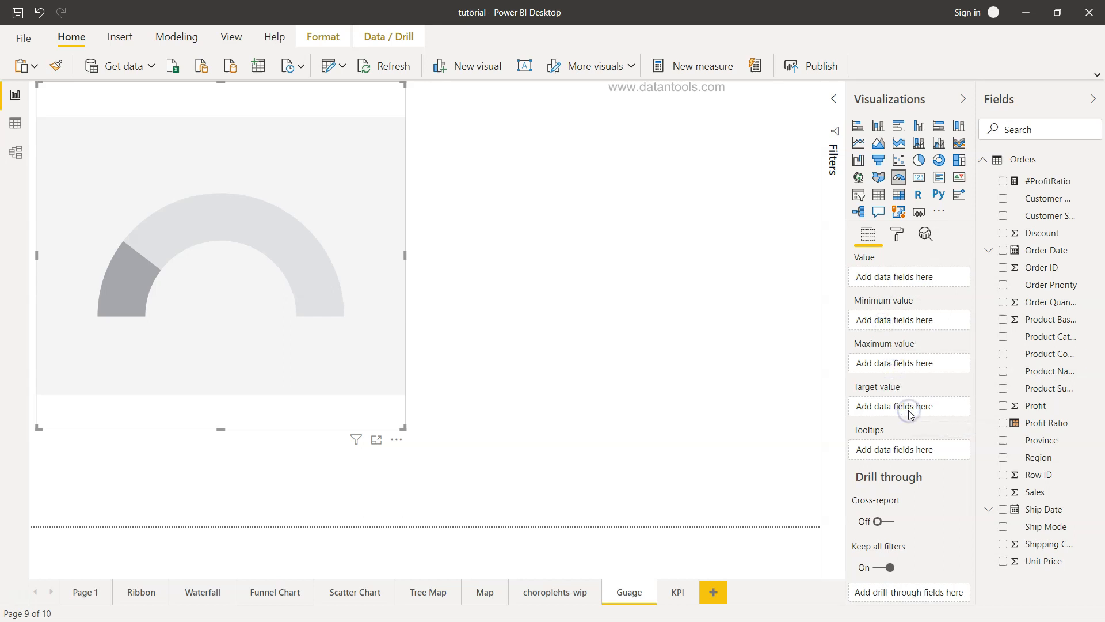
pyautogui.moveTo(863, 276)
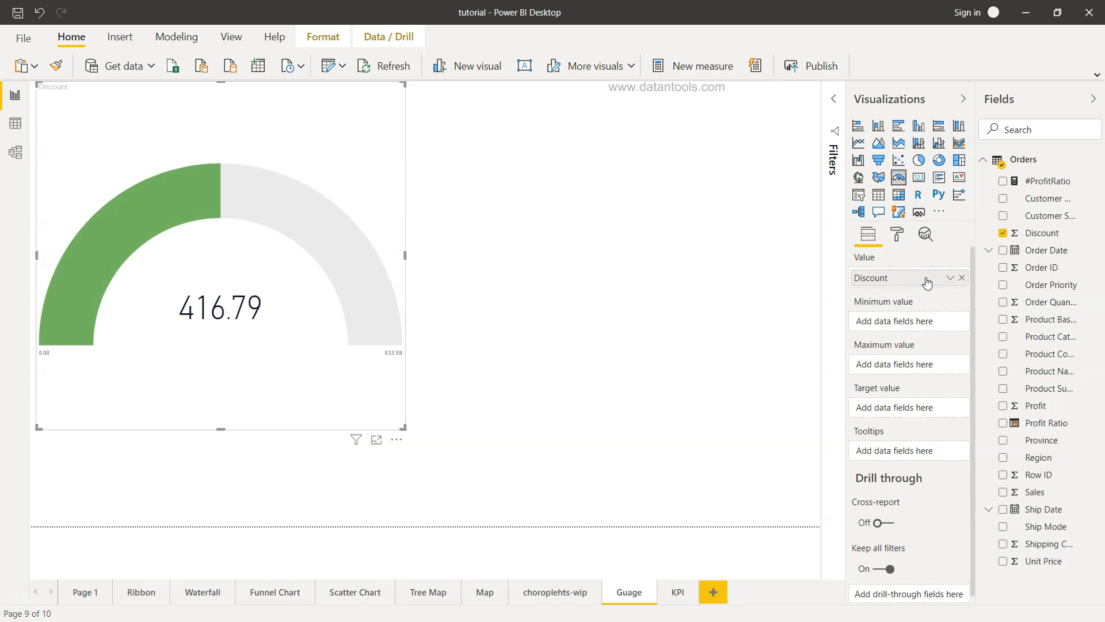
pyautogui.moveTo(320, 310)
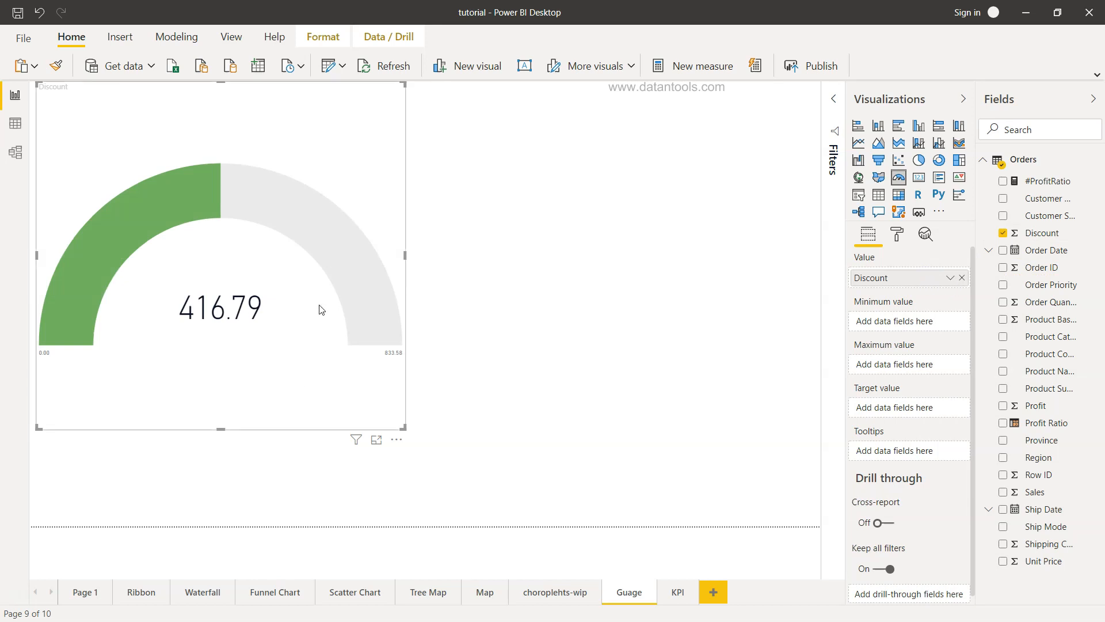
pyautogui.moveTo(916, 339)
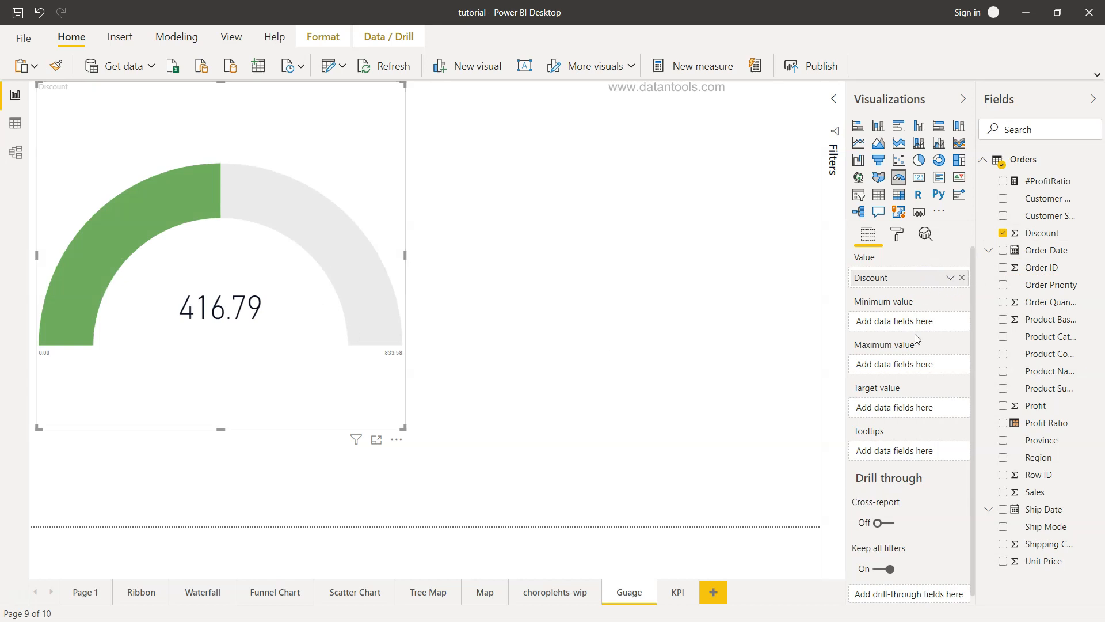
pyautogui.moveTo(675, 426)
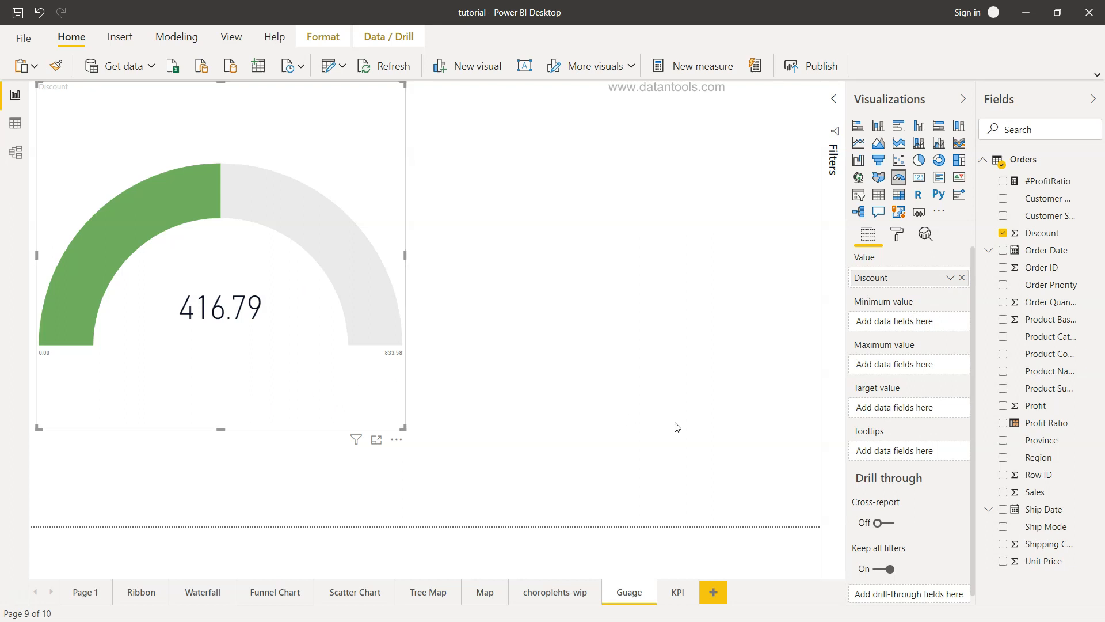
# Change the gauge's Discount value to Average of Discount, reading 0.05.
pyautogui.click(949, 276)
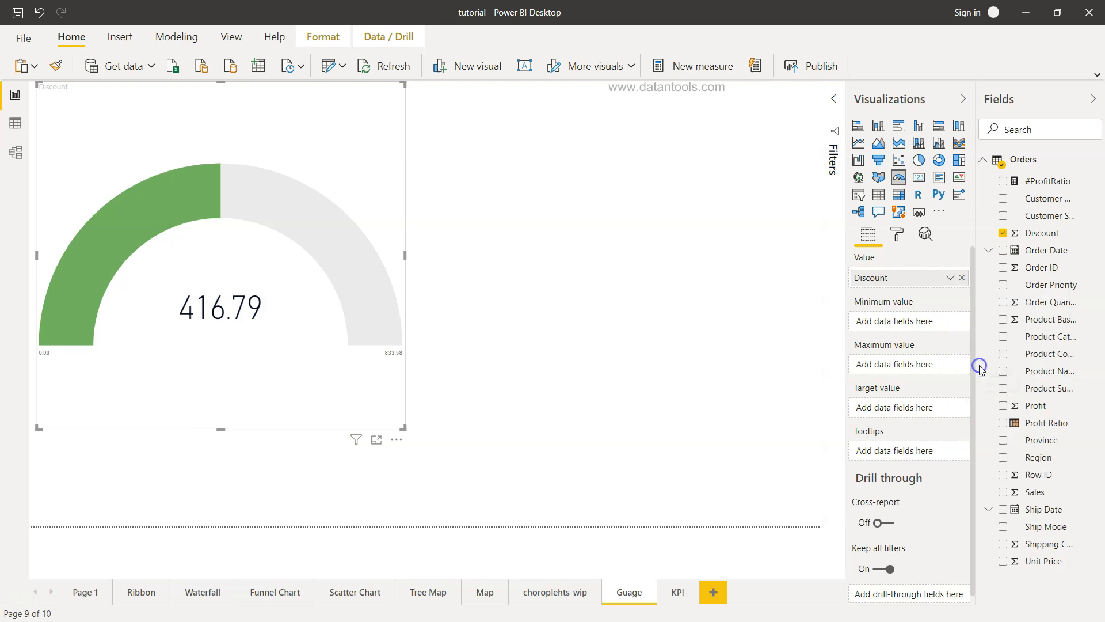
pyautogui.click(949, 277)
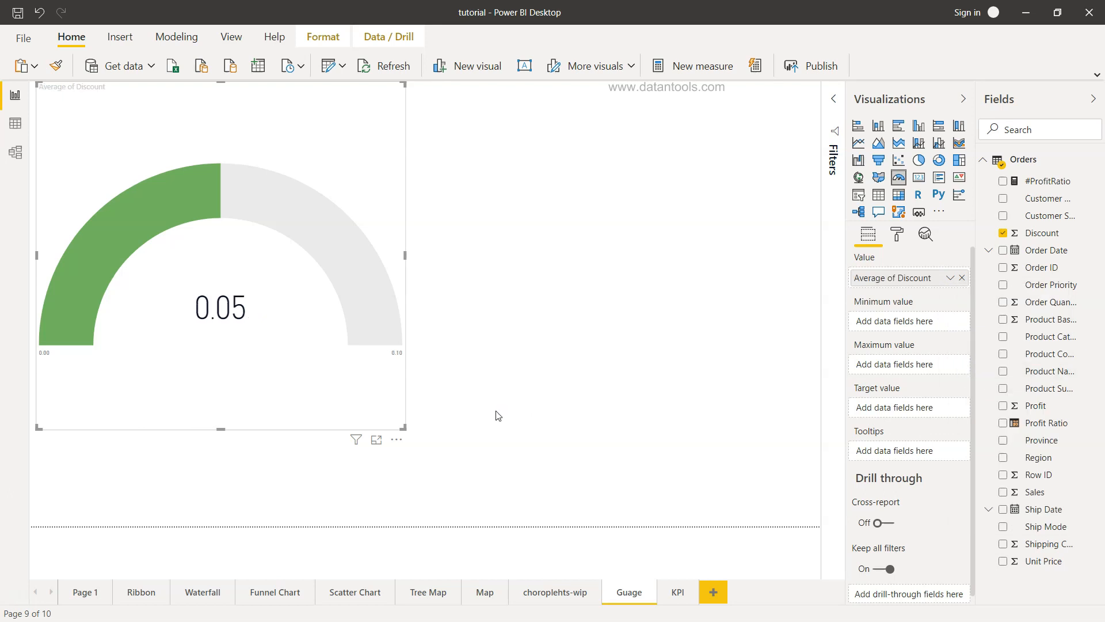
pyautogui.moveTo(242, 319)
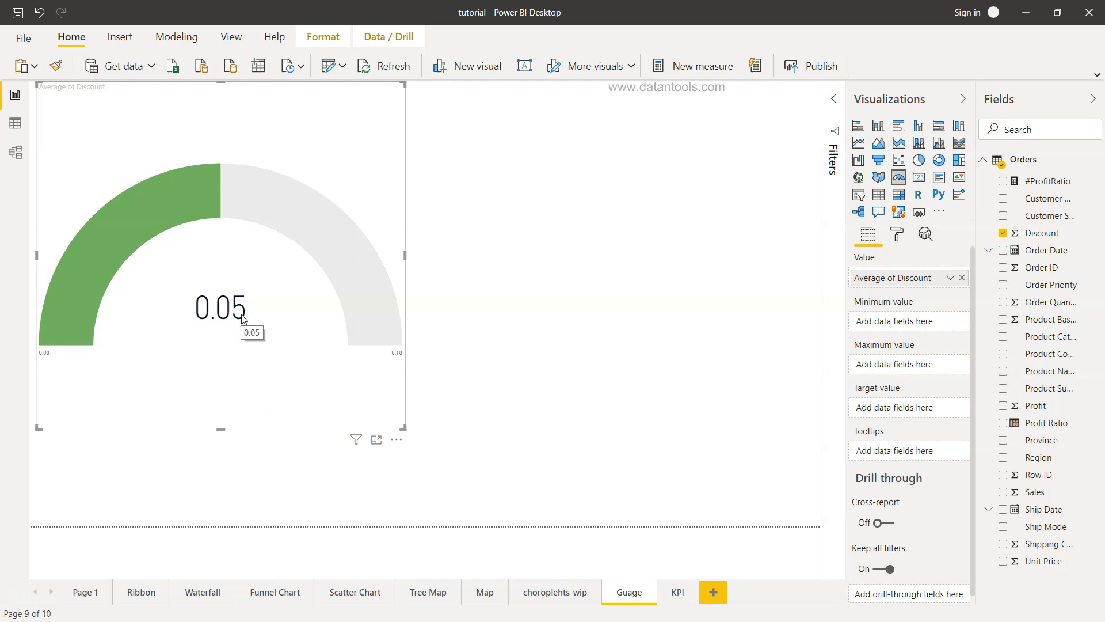
pyautogui.moveTo(387, 359)
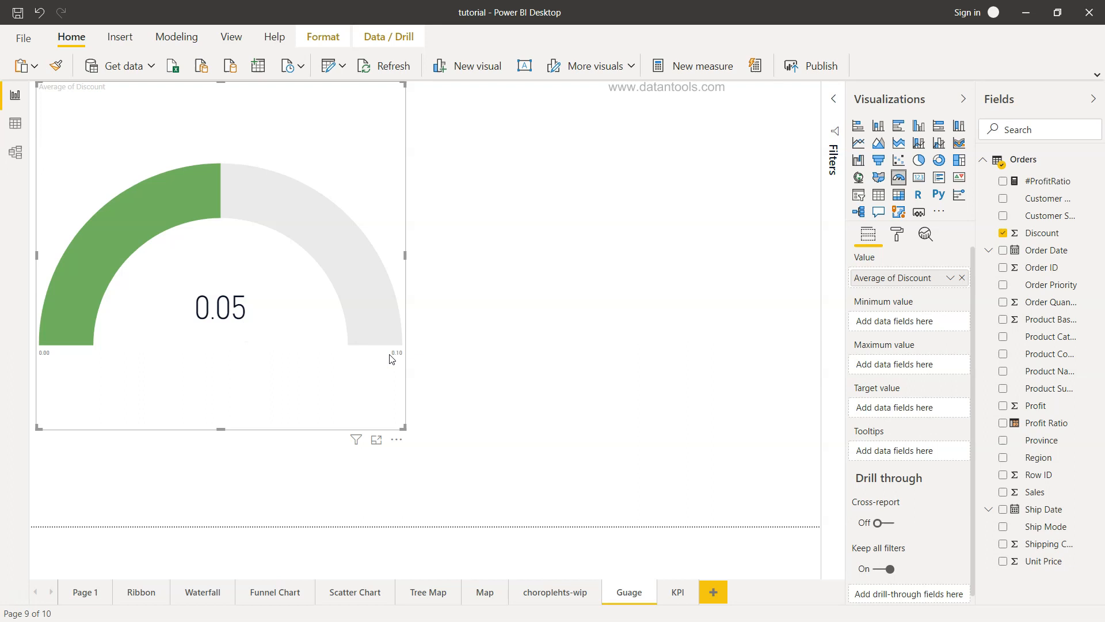
pyautogui.moveTo(398, 361)
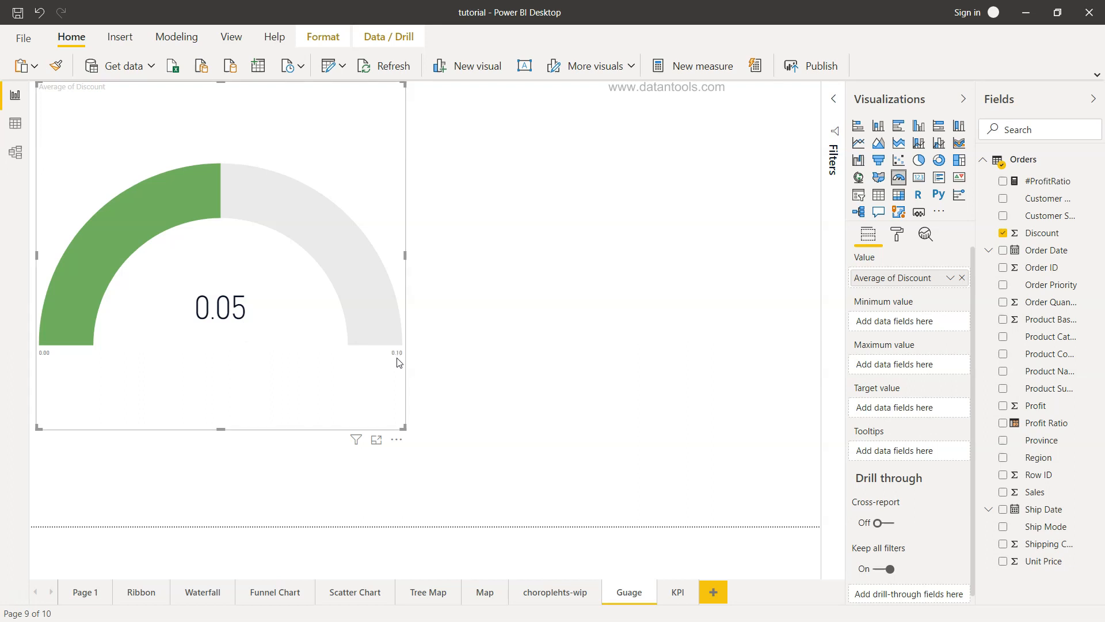
pyautogui.moveTo(735, 348)
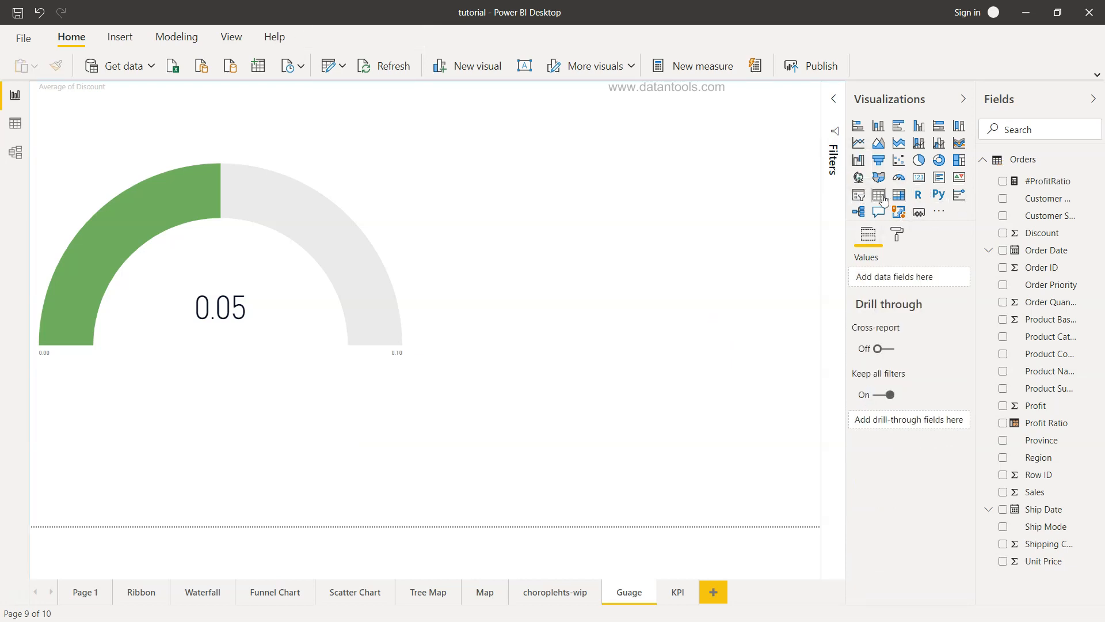
pyautogui.moveTo(858, 195)
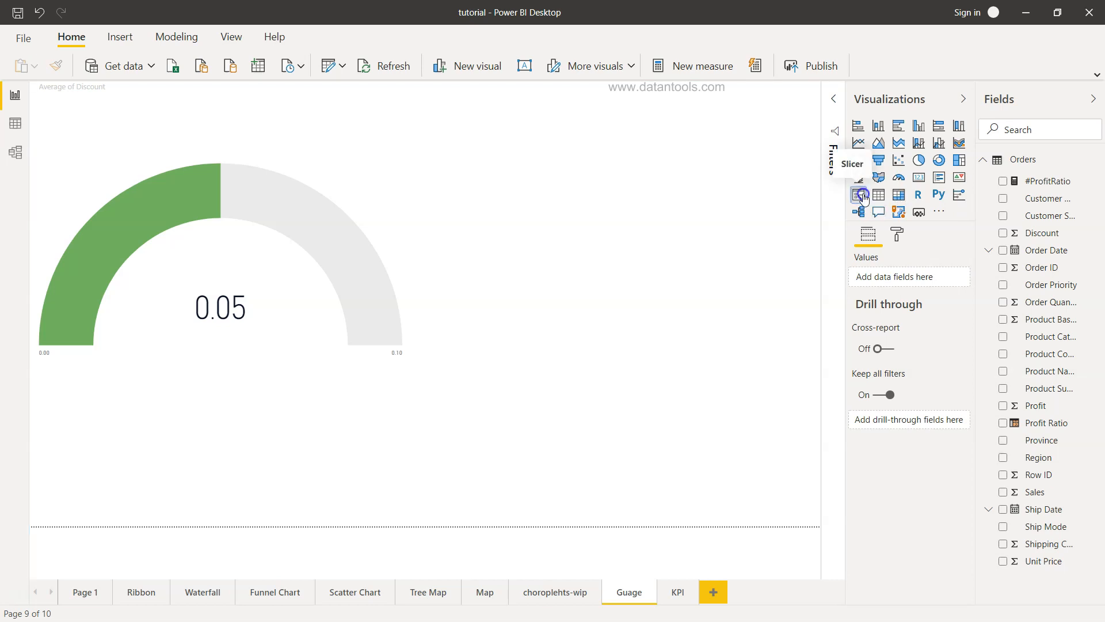
# Add a Product Category slicer, tick Technology, and reselect the gauge.
pyautogui.click(857, 195)
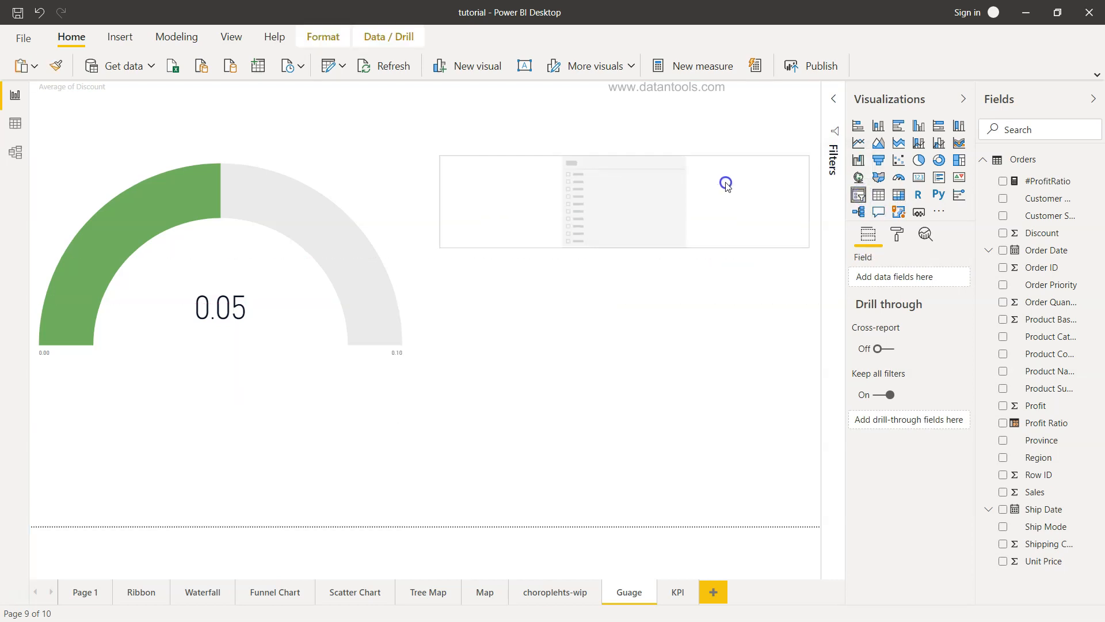
pyautogui.click(726, 185)
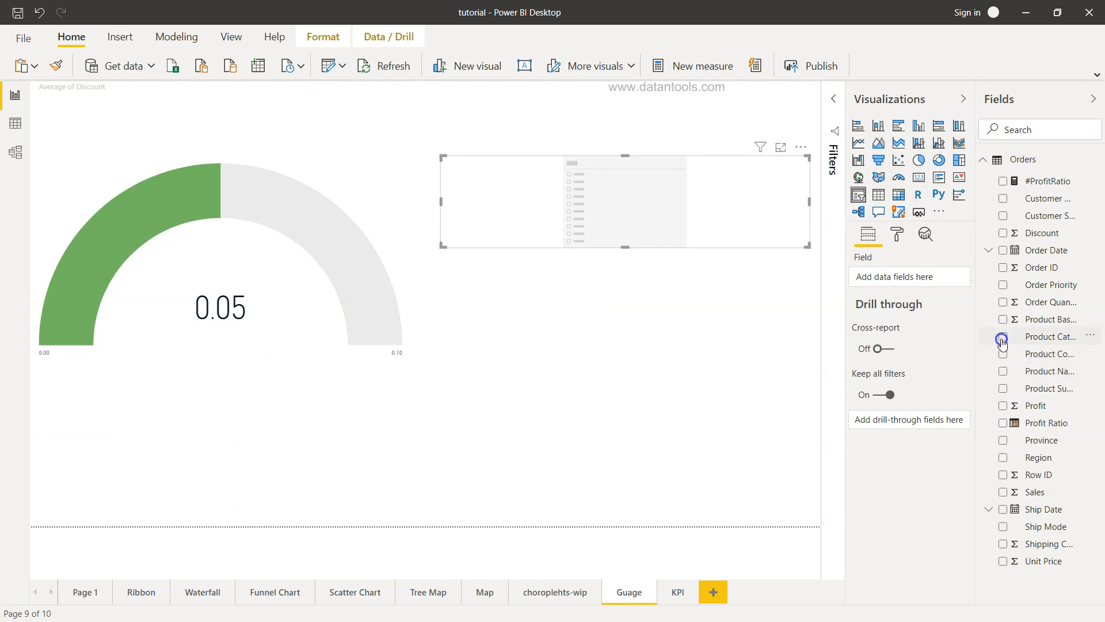
pyautogui.click(1002, 337)
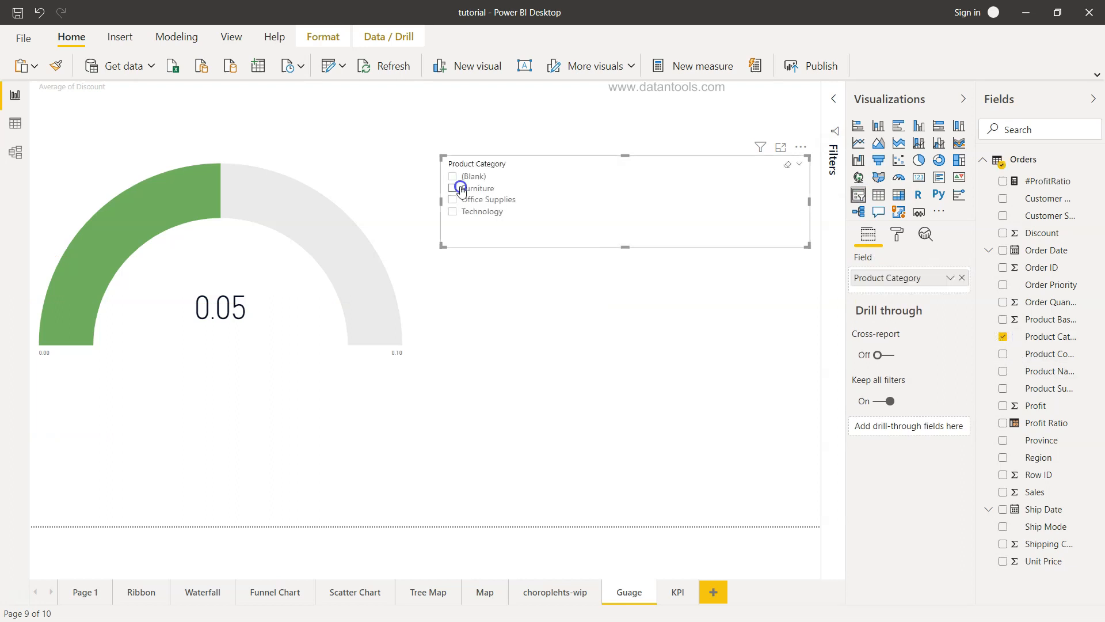
pyautogui.click(452, 188)
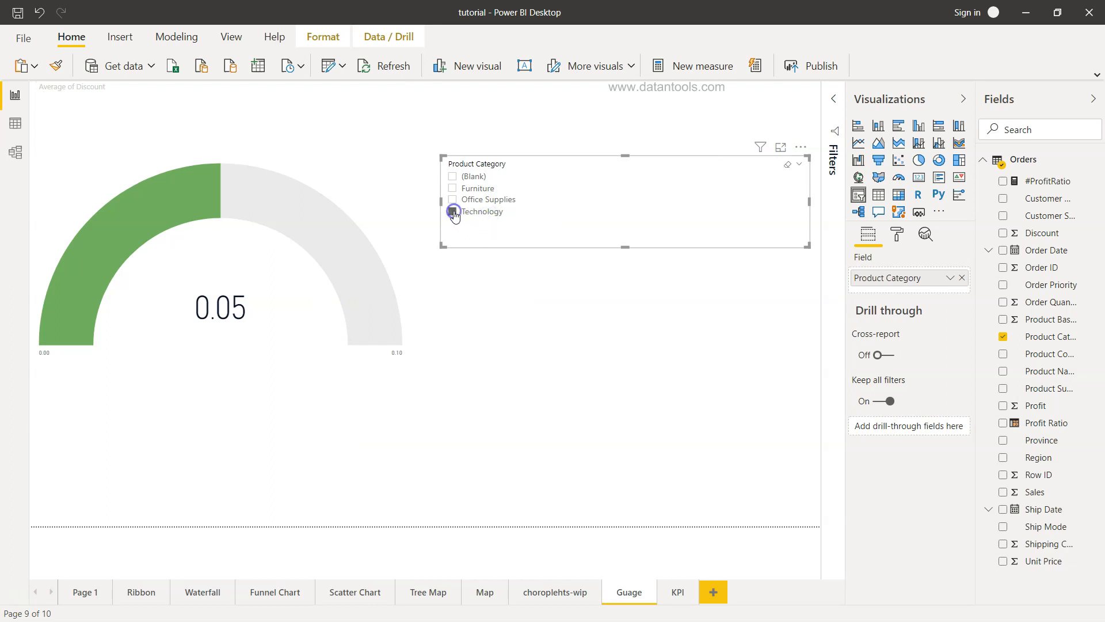
pyautogui.click(452, 212)
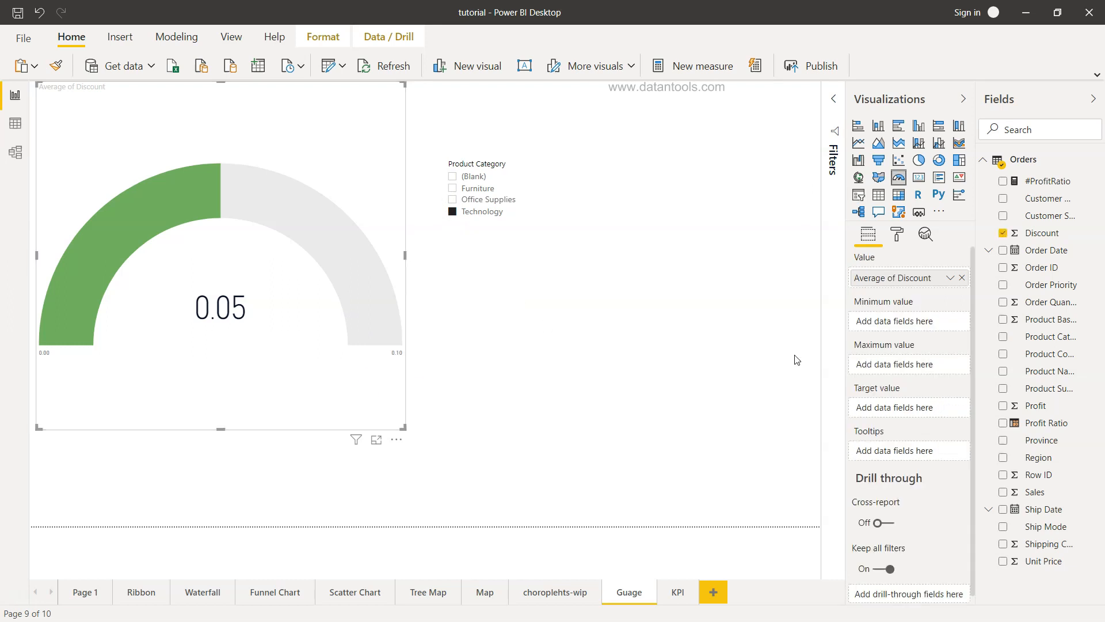
pyautogui.moveTo(915, 402)
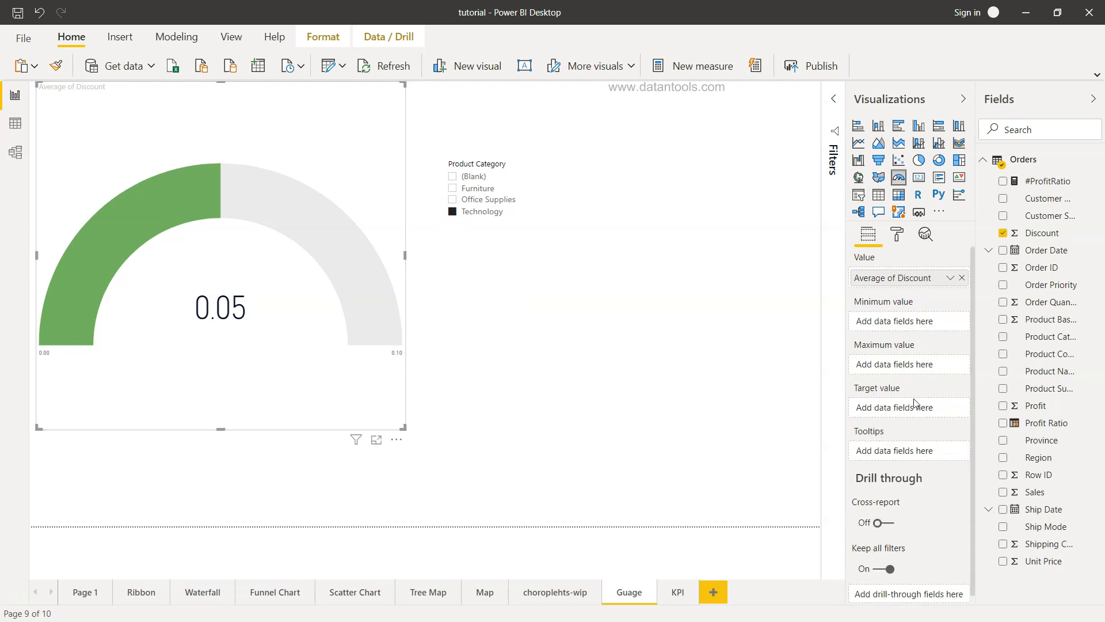
pyautogui.moveTo(933, 334)
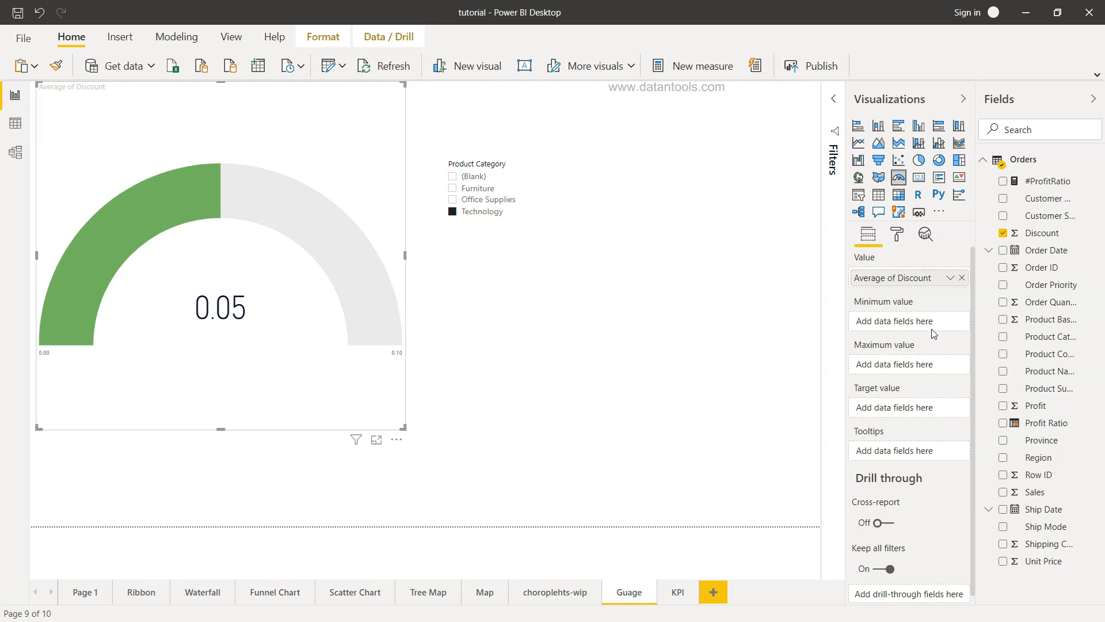
pyautogui.moveTo(910, 333)
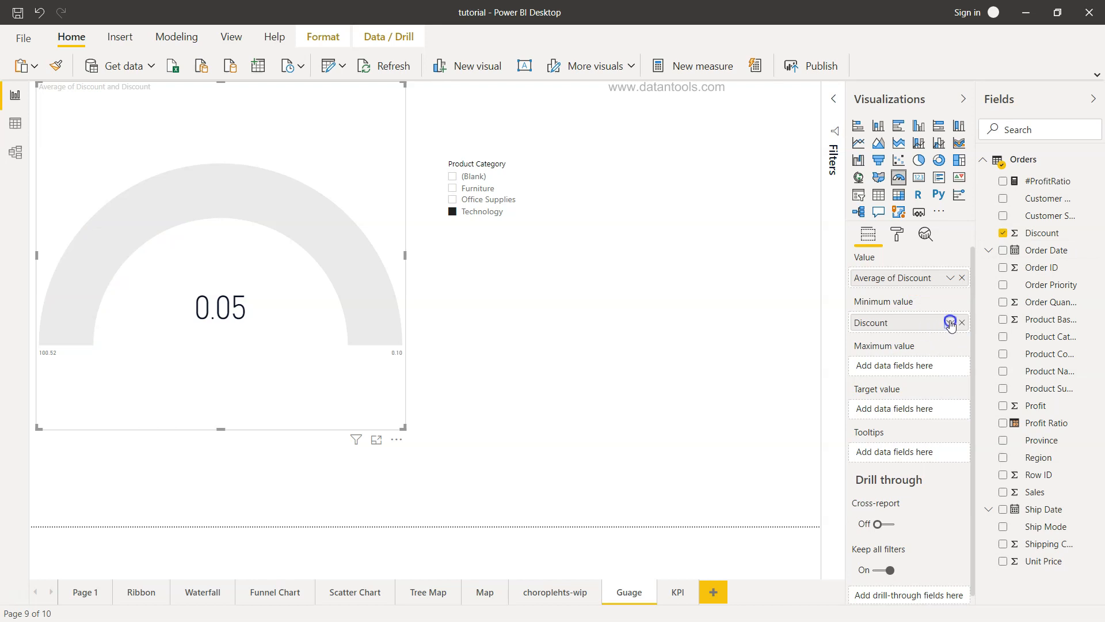
# Set the gauge's minimum to Min of Discount and maximum to Max of Discount.
pyautogui.click(951, 322)
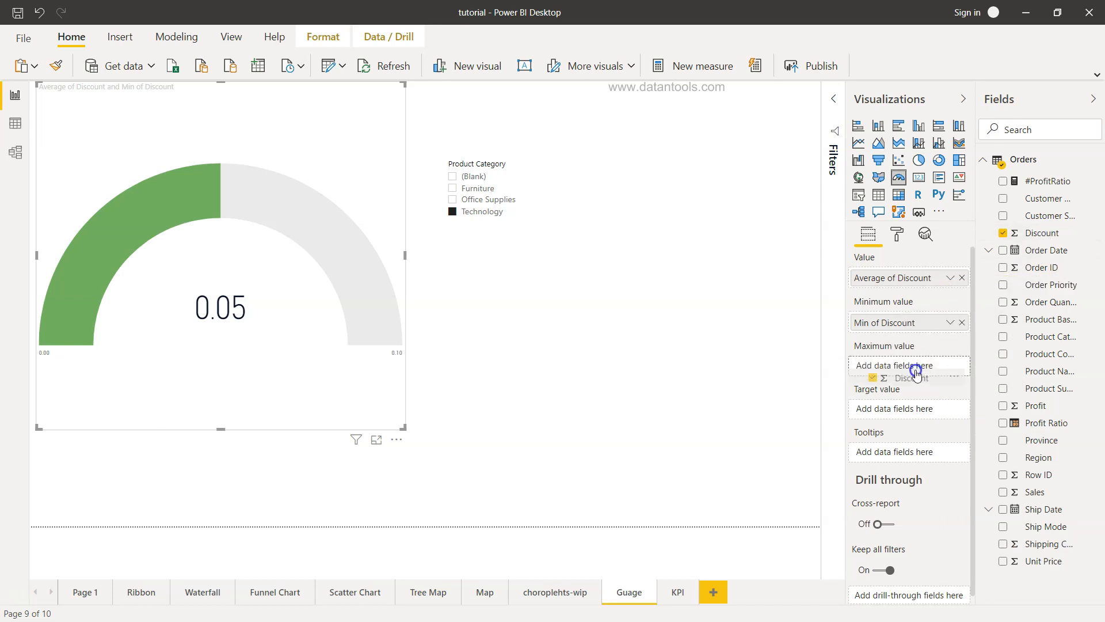
pyautogui.click(950, 366)
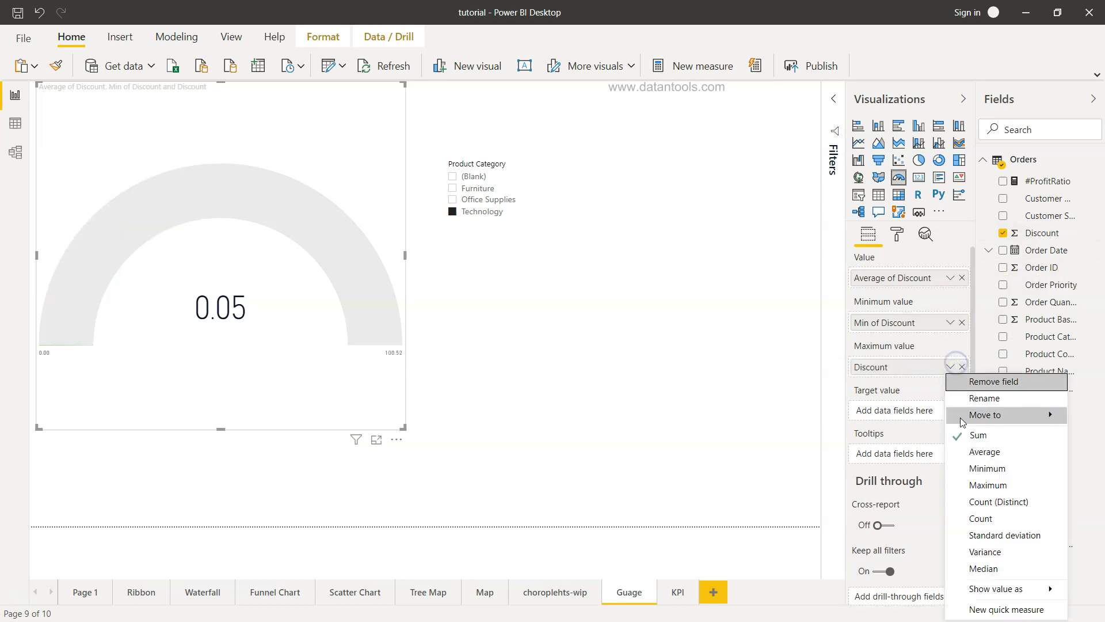
pyautogui.moveTo(998, 484)
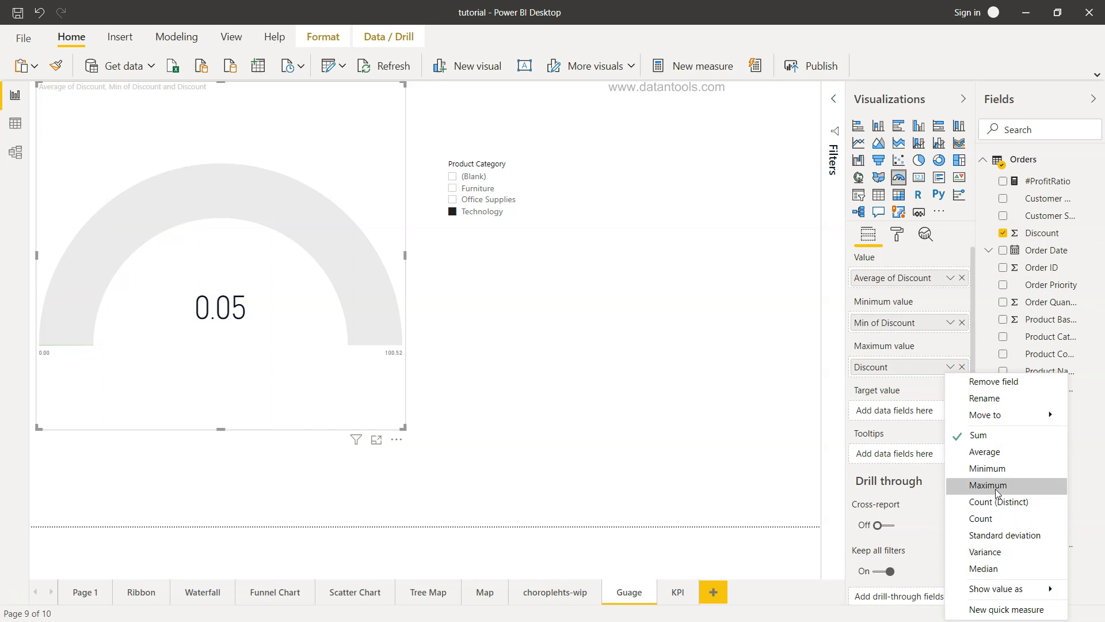
pyautogui.click(988, 484)
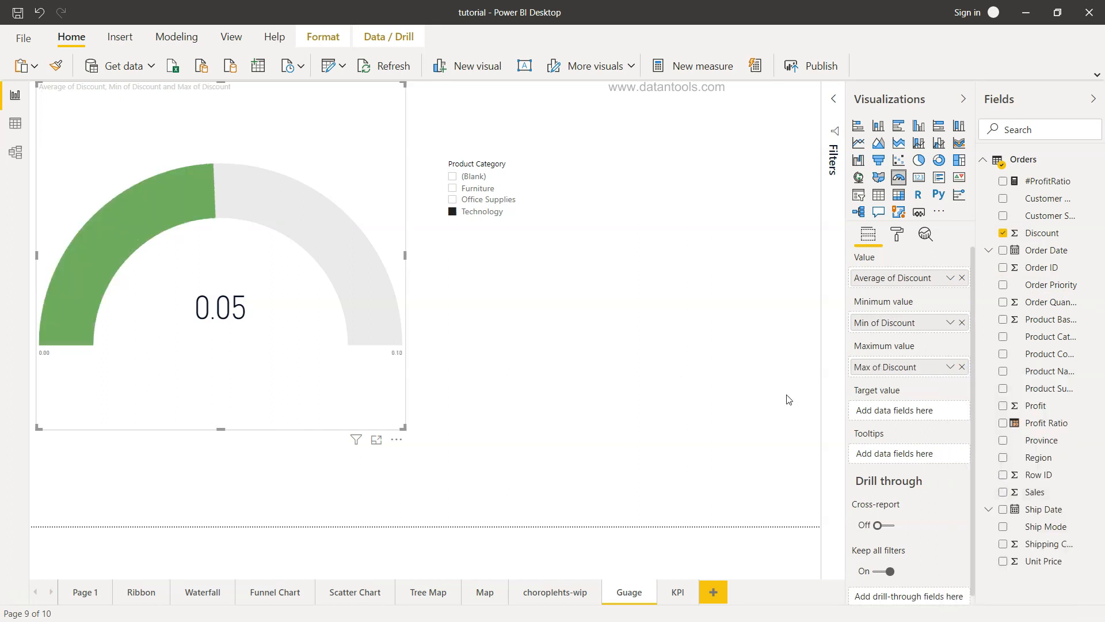
pyautogui.moveTo(926, 422)
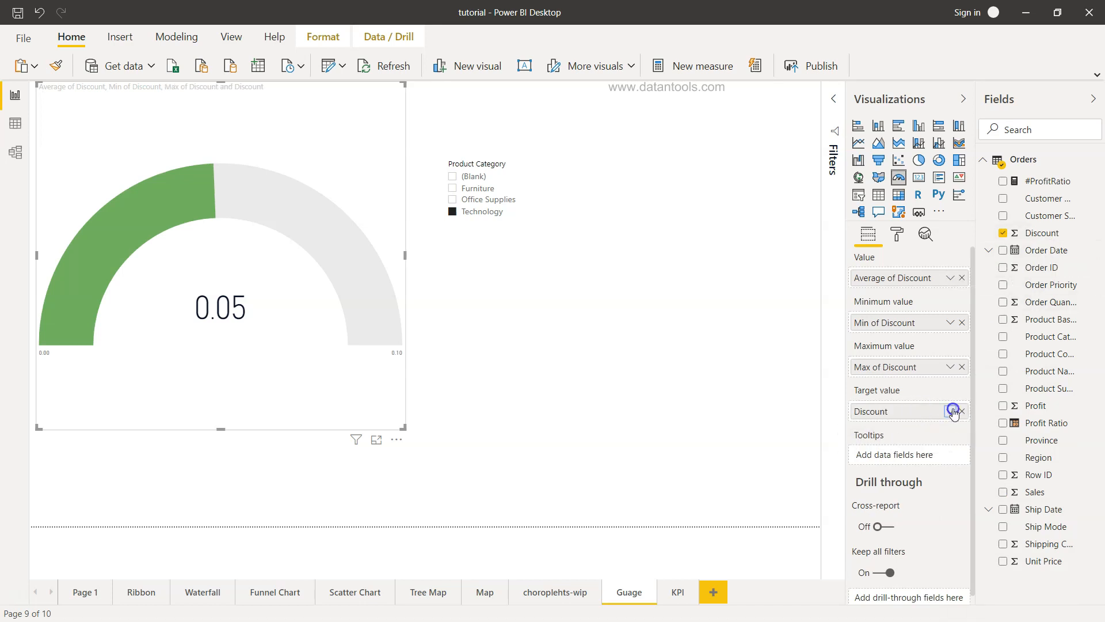
# Use Median of Discount as the gauge's target value, marked at 0.05.
pyautogui.click(952, 411)
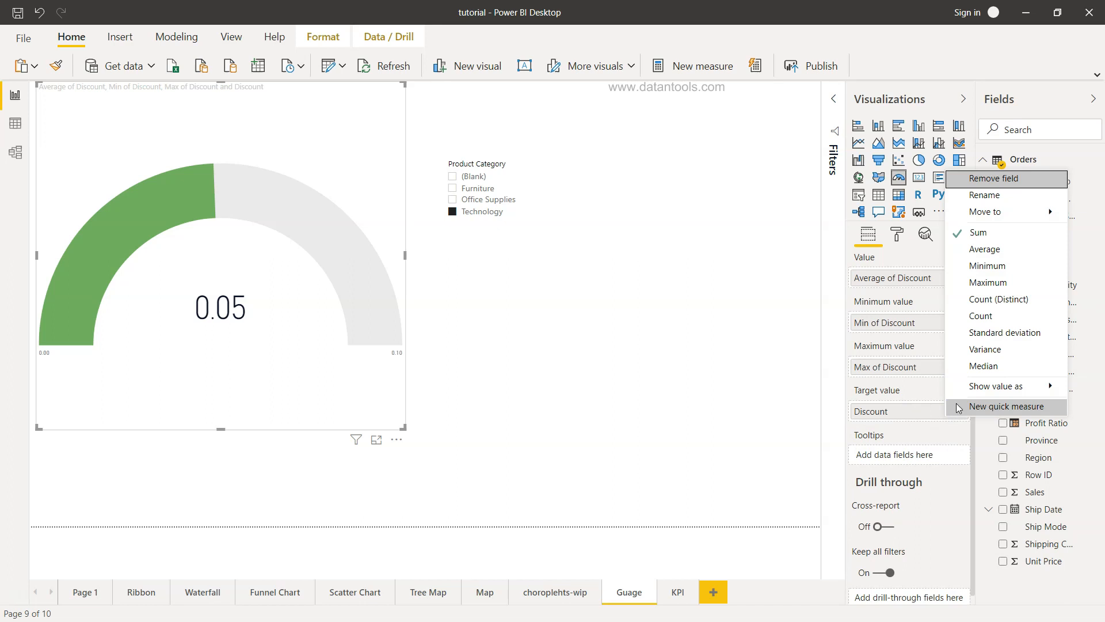
pyautogui.moveTo(983, 366)
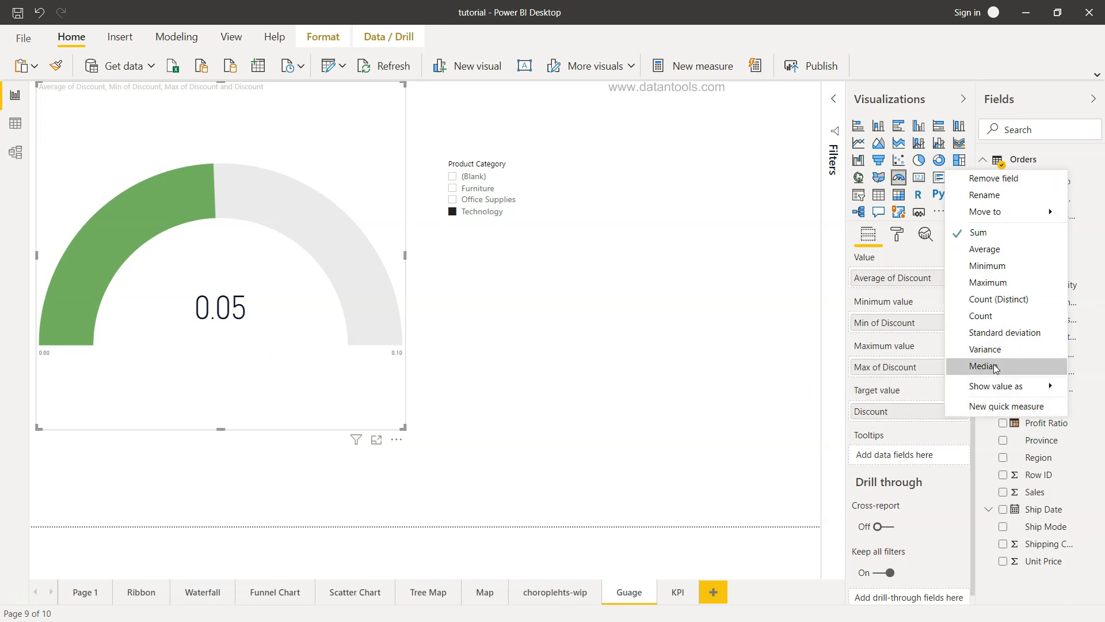
pyautogui.click(982, 366)
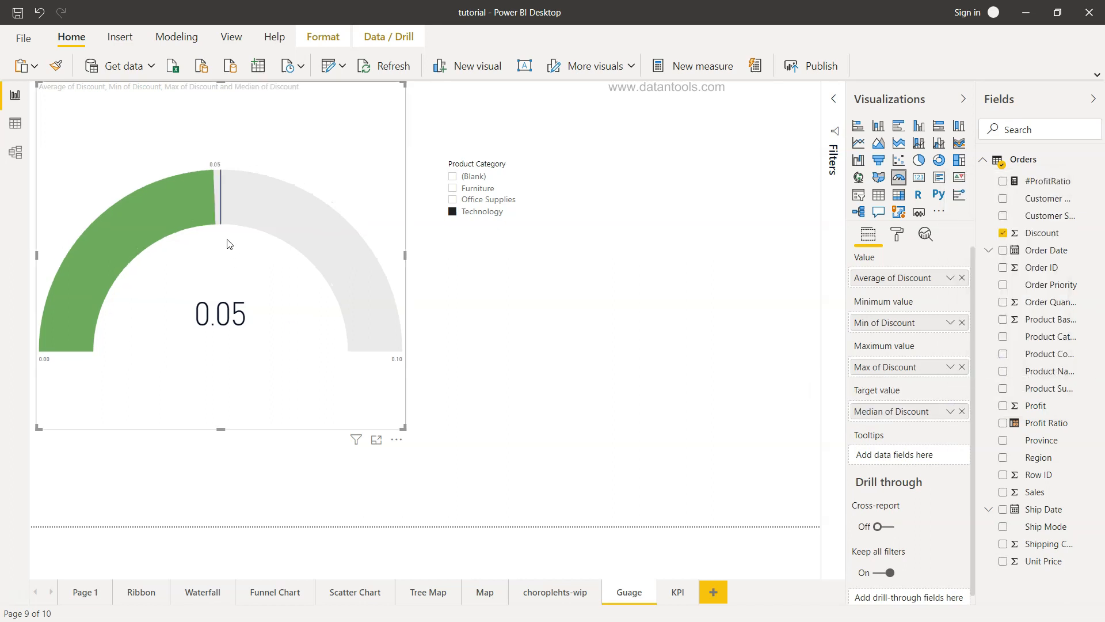
pyautogui.moveTo(220, 224)
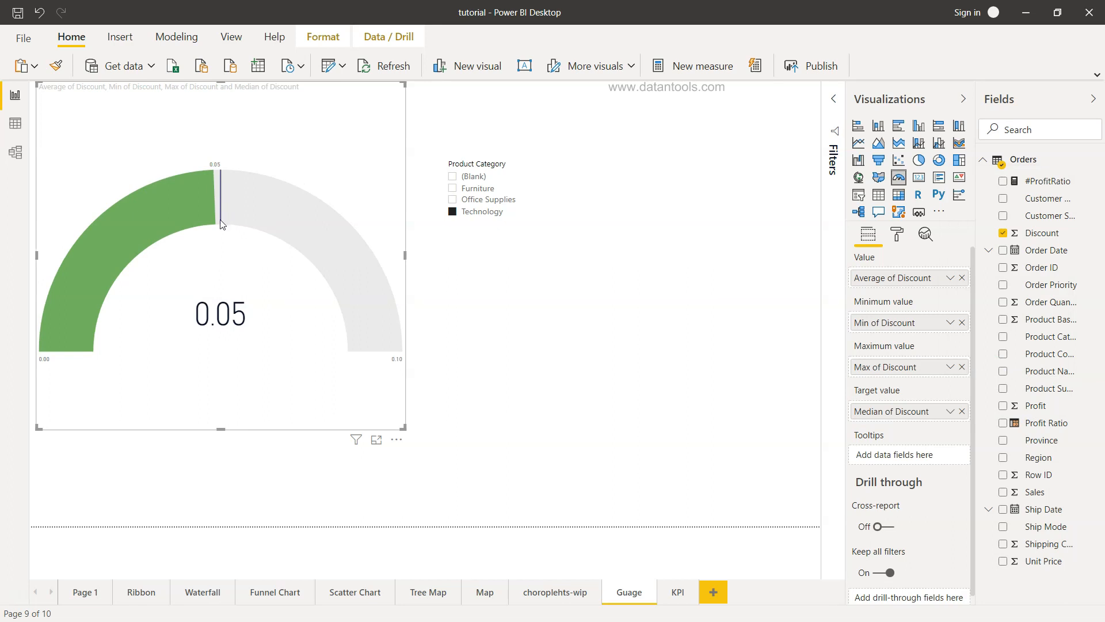
pyautogui.moveTo(223, 203)
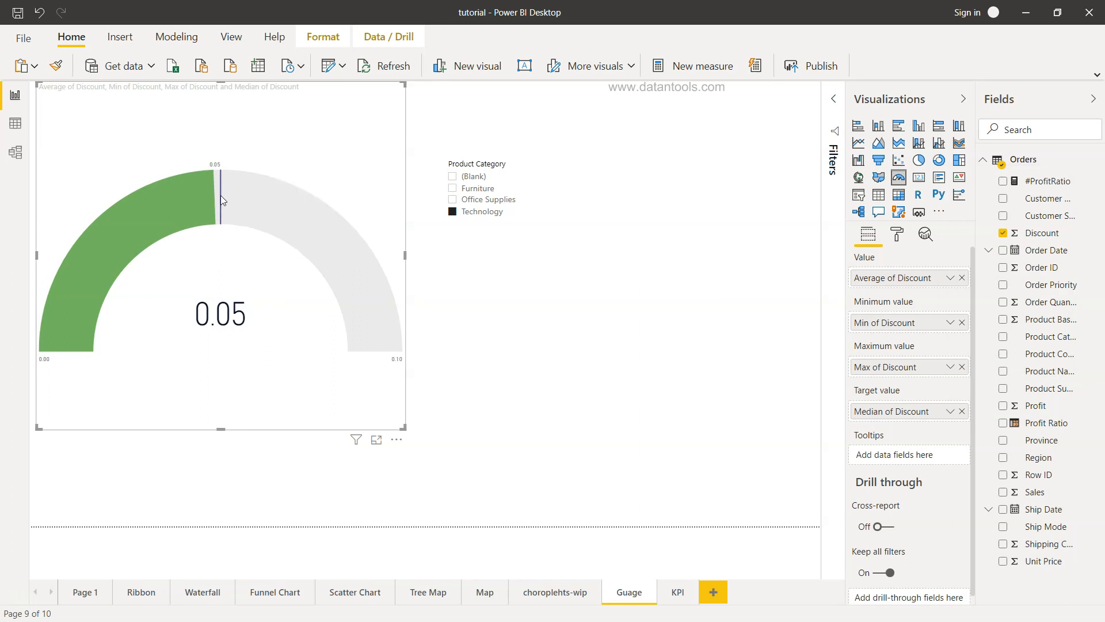
pyautogui.moveTo(211, 200)
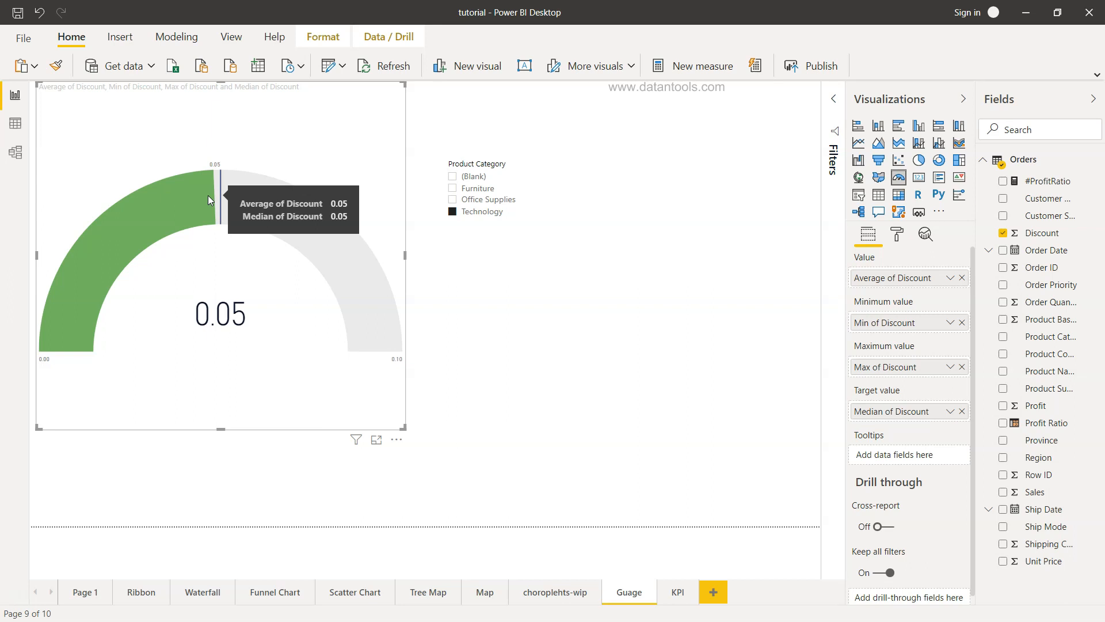
pyautogui.moveTo(846, 487)
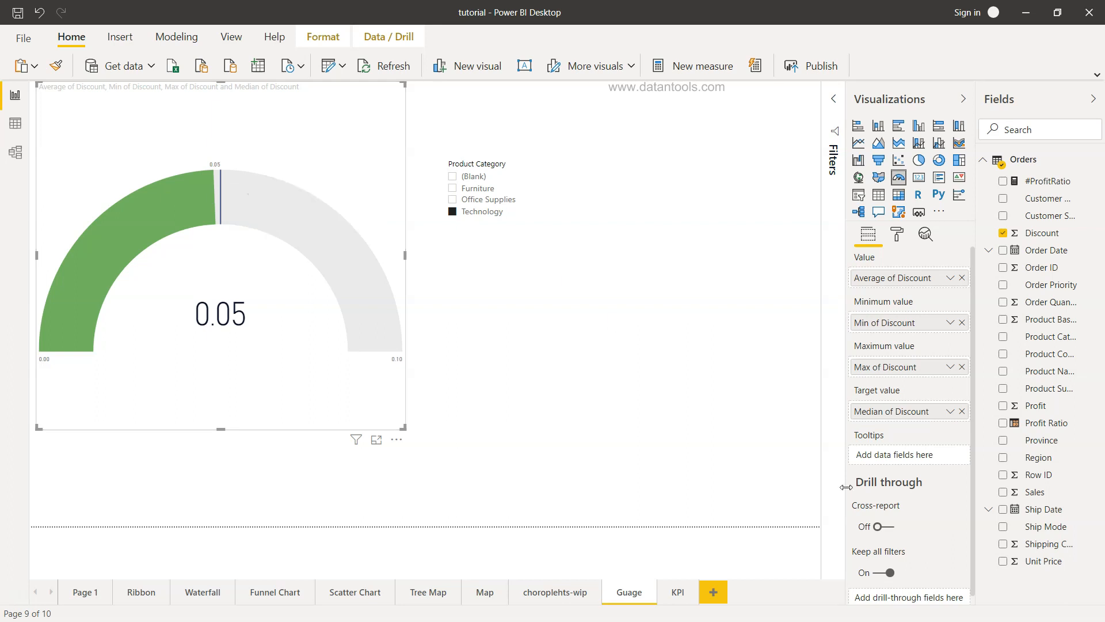
pyautogui.moveTo(894, 424)
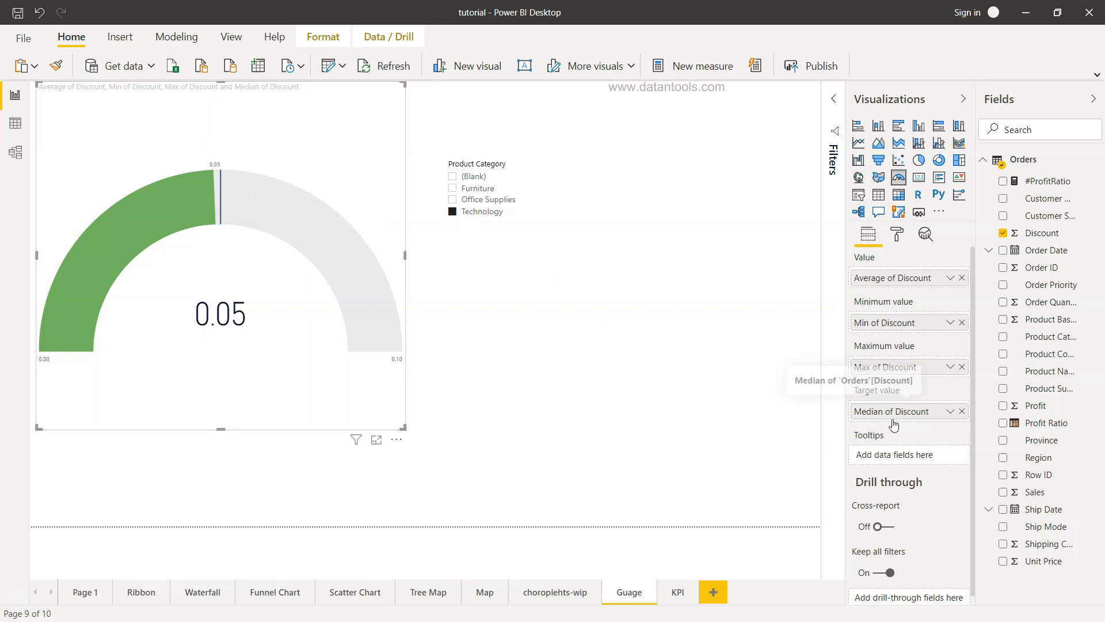
pyautogui.moveTo(870, 423)
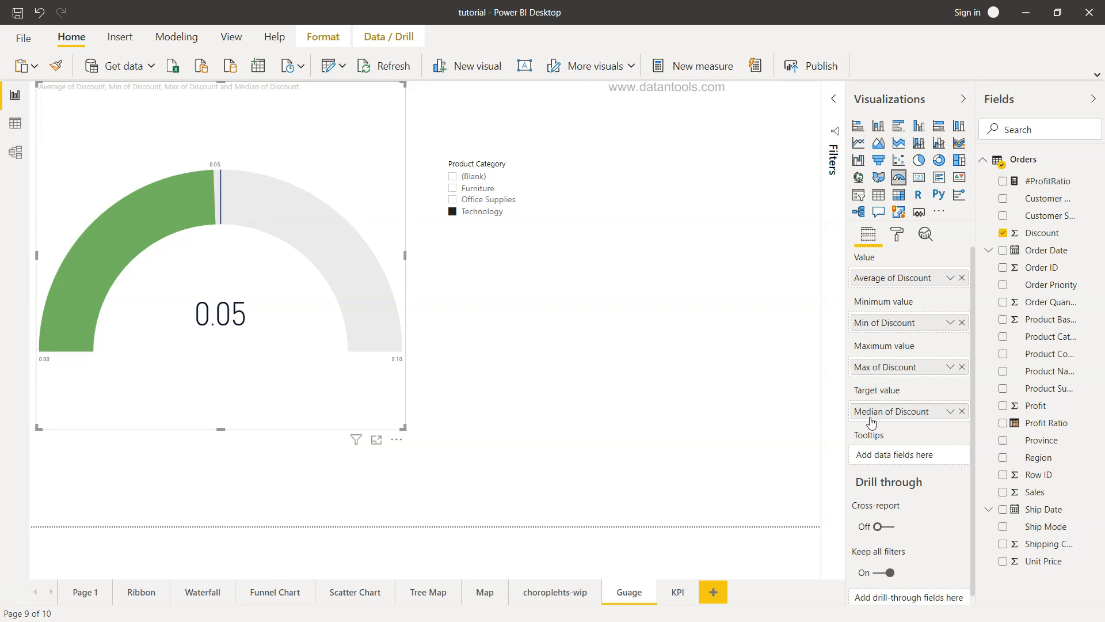
pyautogui.moveTo(235, 201)
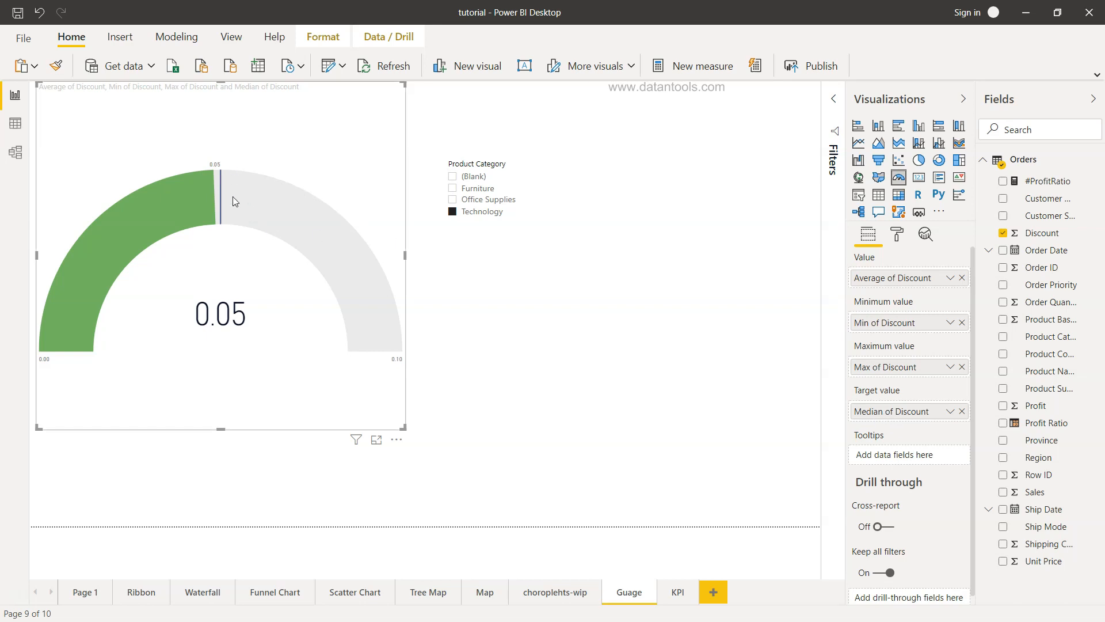
pyautogui.moveTo(219, 201)
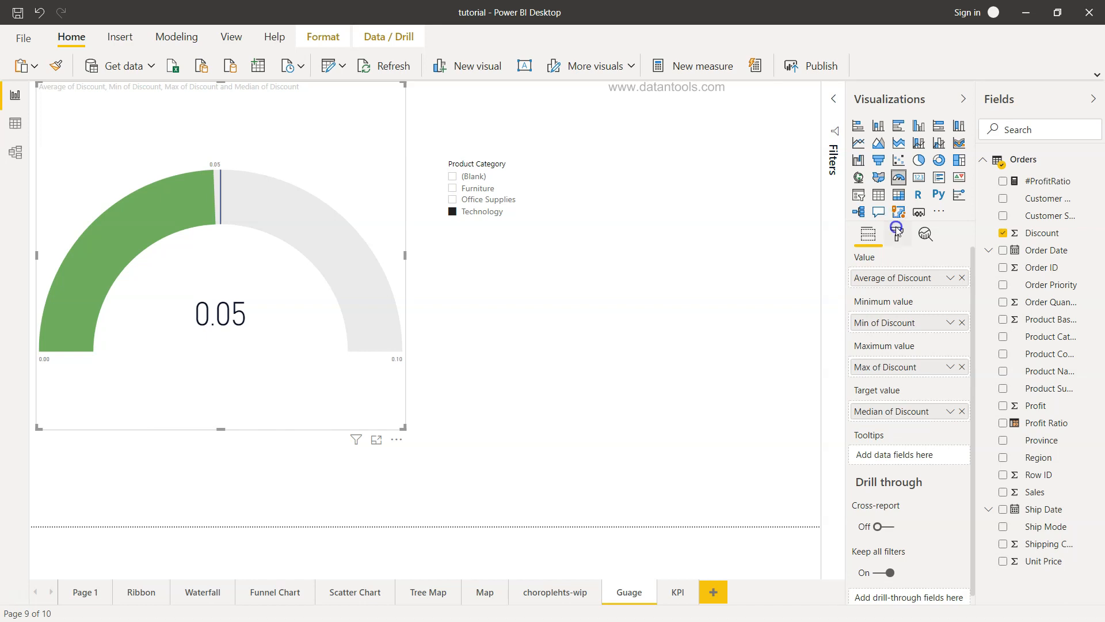
# Open the gauge's format settings and browse the Gauge axis and Data colors sections.
pyautogui.click(897, 234)
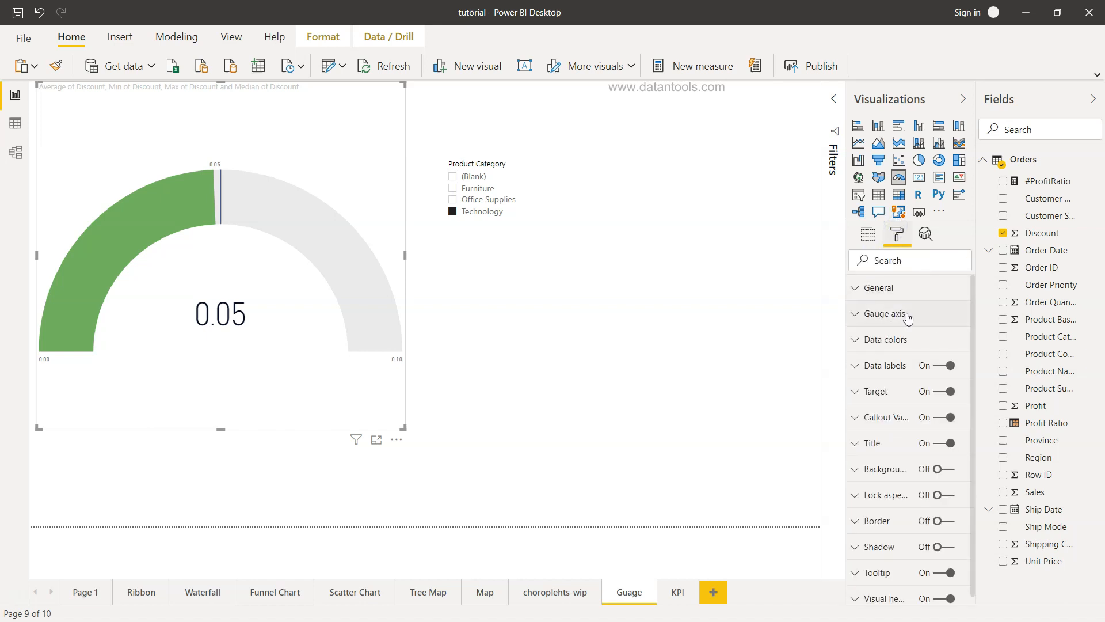
pyautogui.click(885, 313)
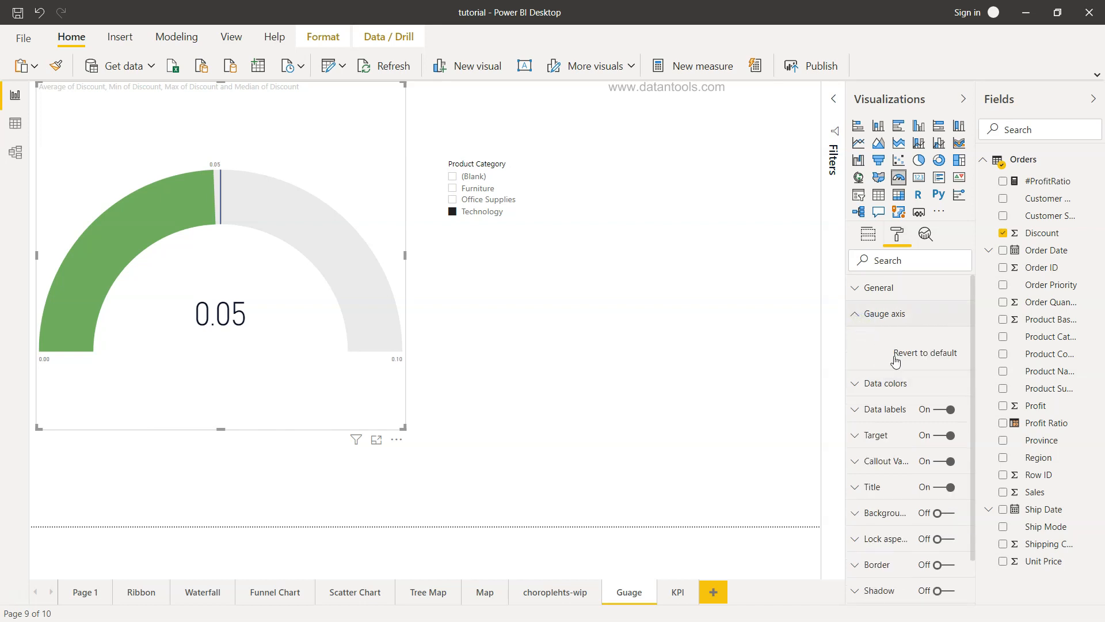
pyautogui.click(855, 313)
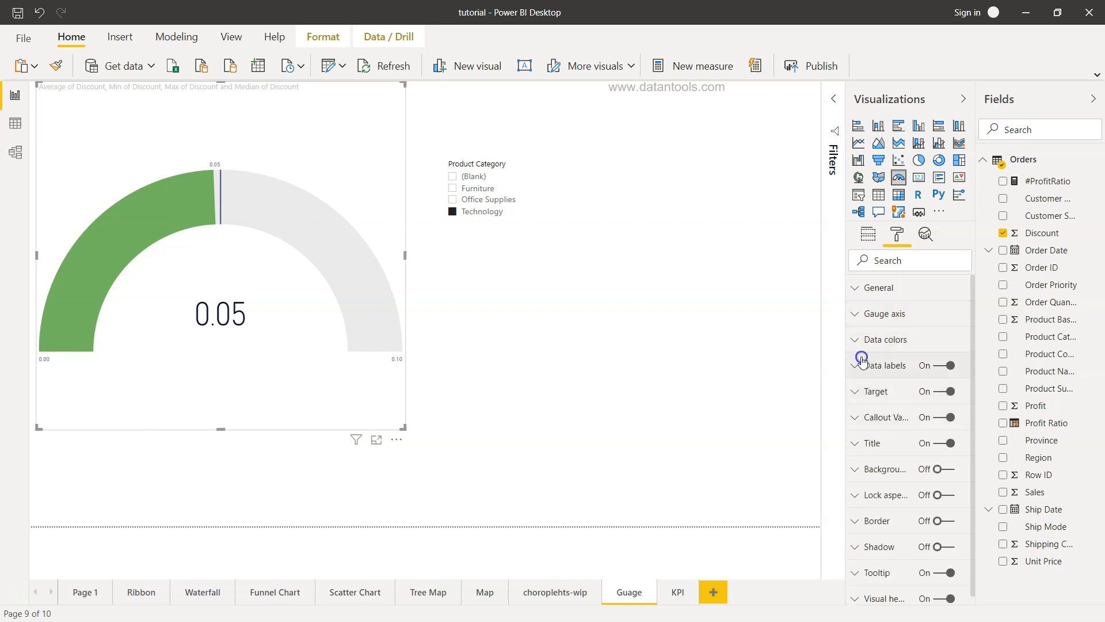
pyautogui.click(852, 365)
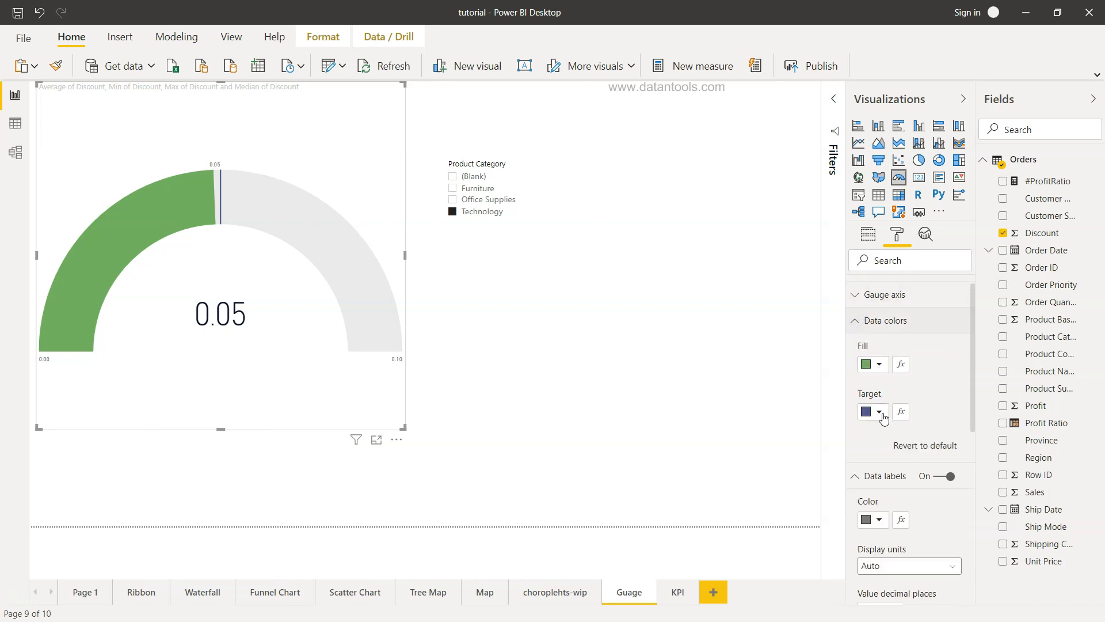
pyautogui.moveTo(775, 453)
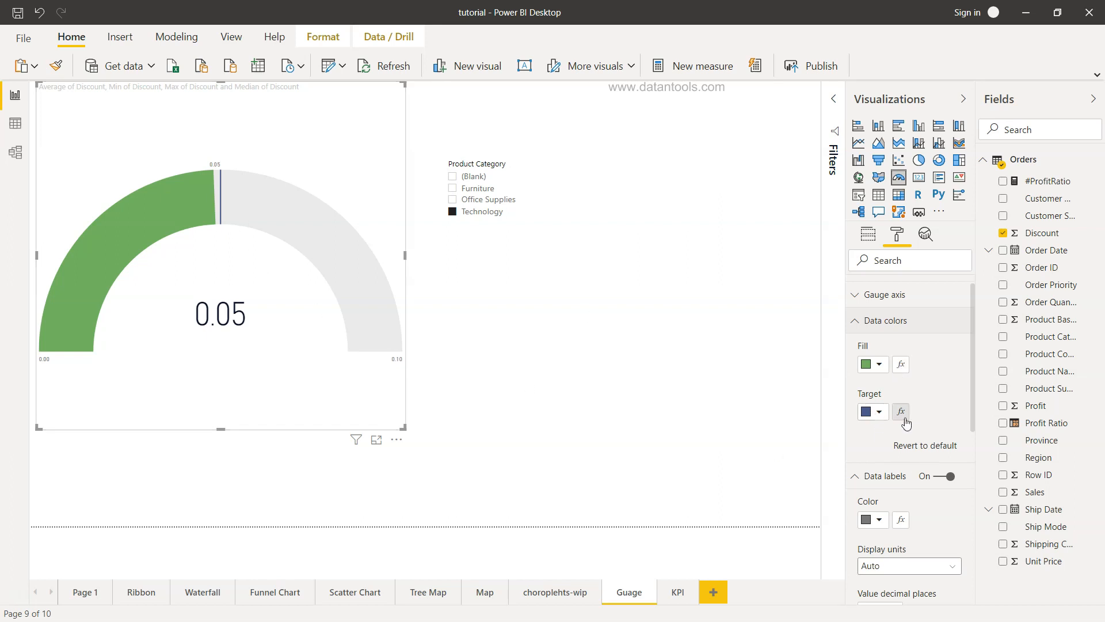
pyautogui.moveTo(903, 412)
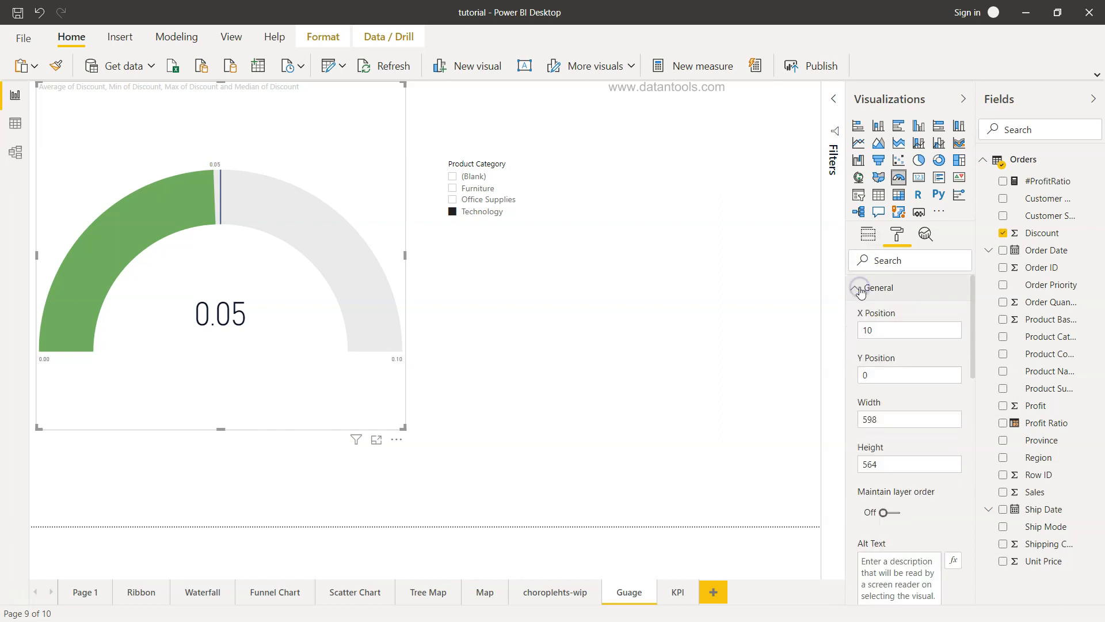
# Inspect the gauge's X and Y position values under General.
pyautogui.click(908, 330)
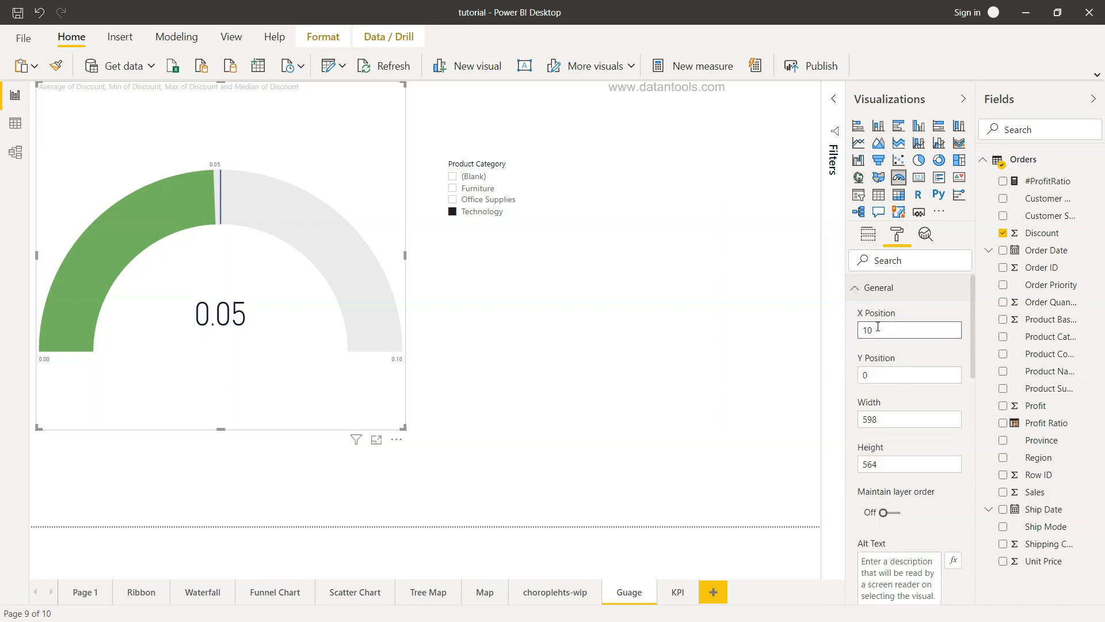
pyautogui.click(909, 374)
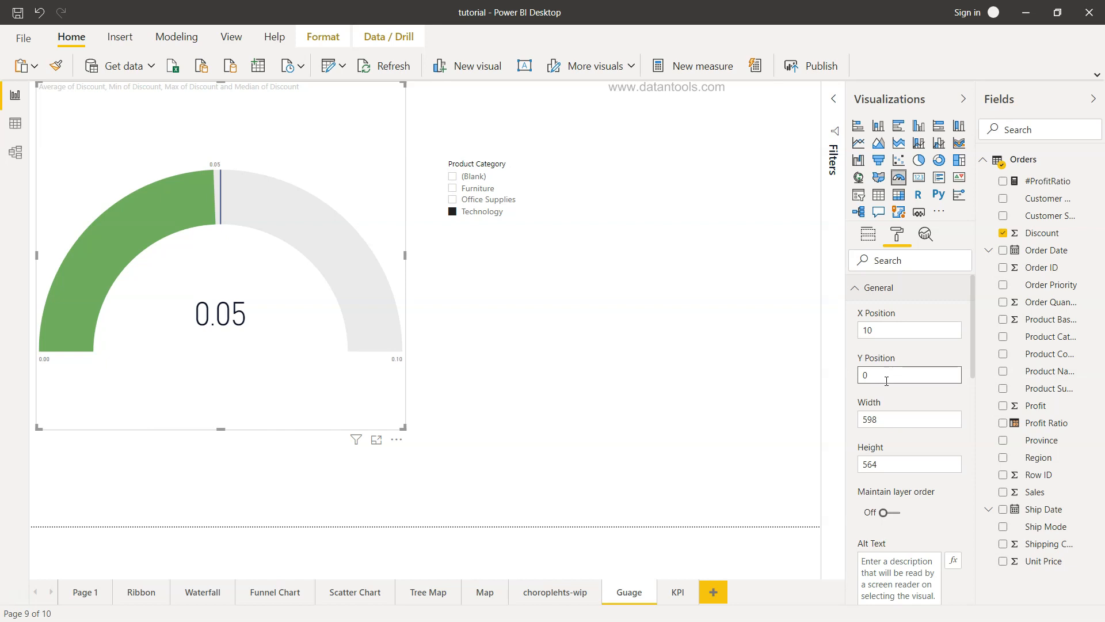
pyautogui.click(867, 234)
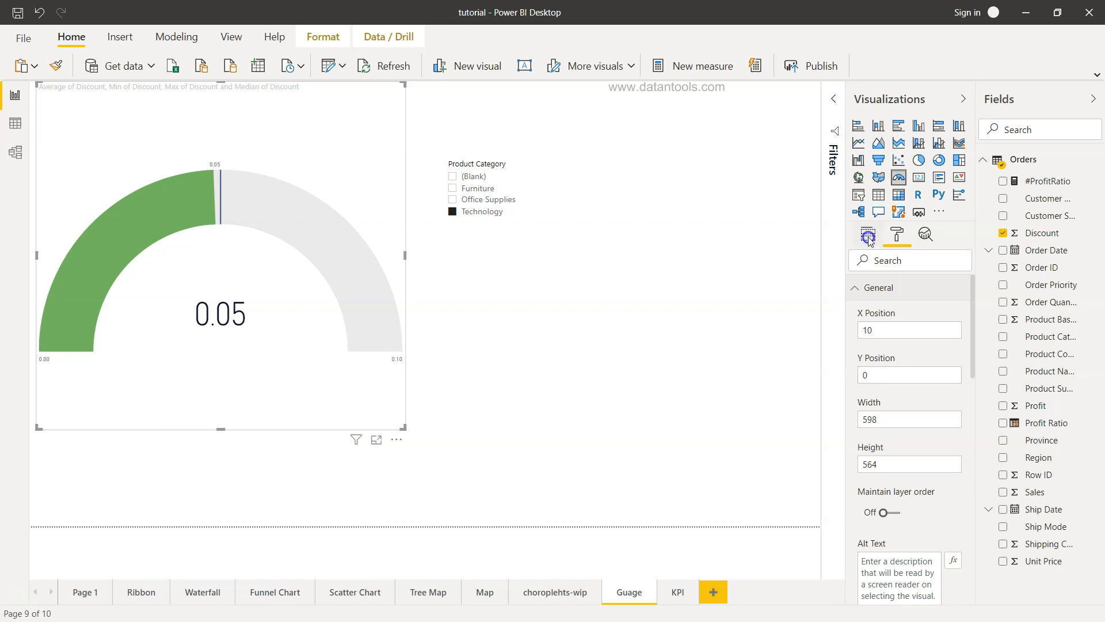
# Remove the Min, Max and Median of Discount fields from the gauge's wells.
pyautogui.click(867, 235)
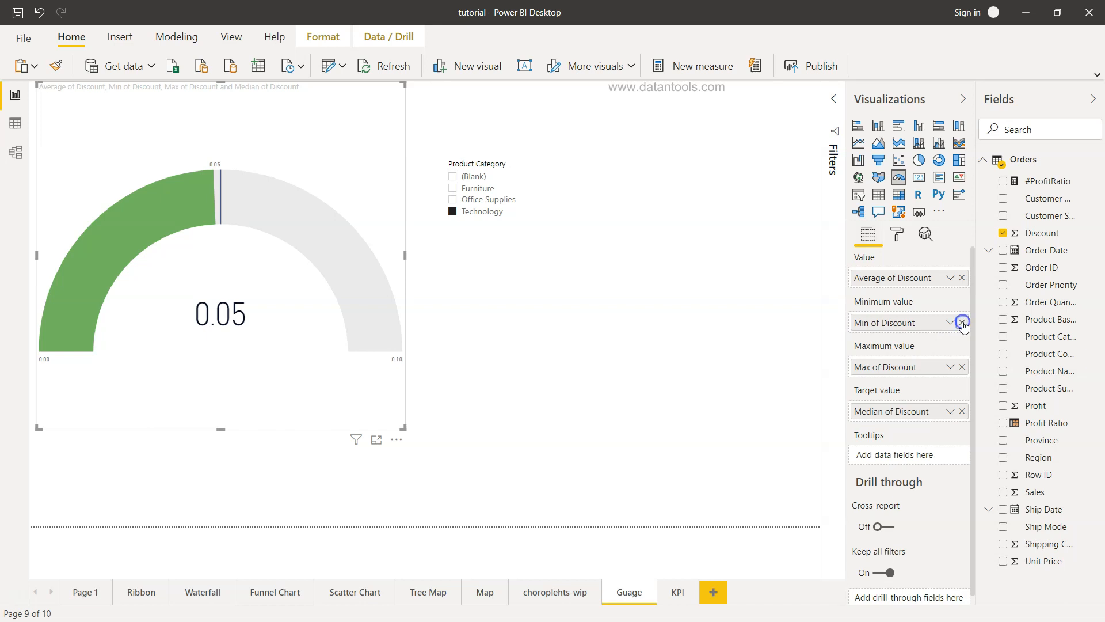
pyautogui.click(961, 323)
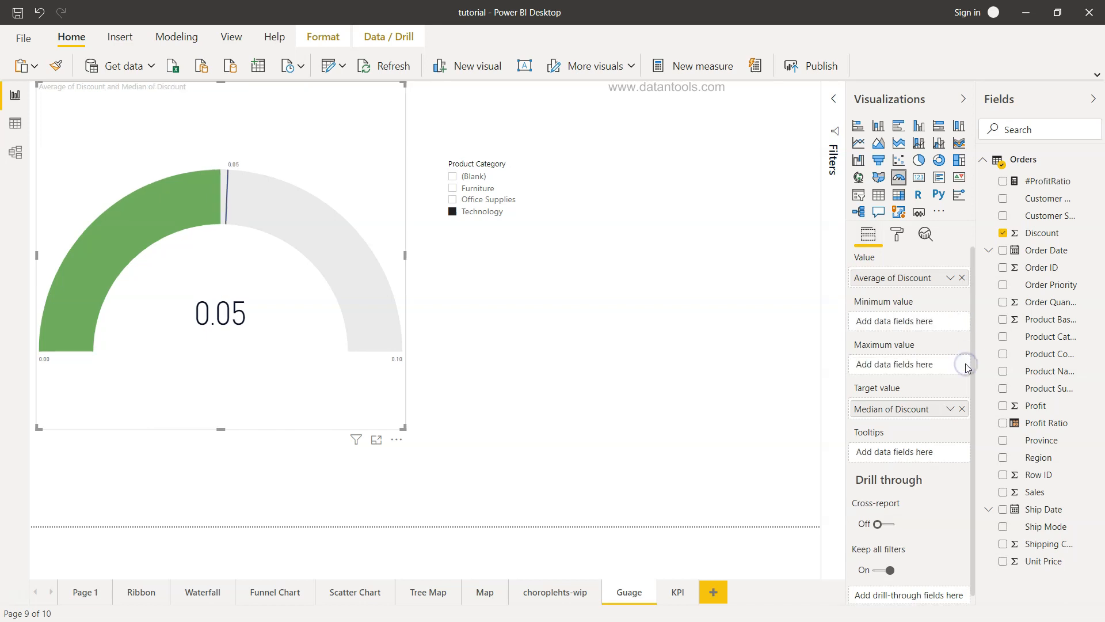
pyautogui.click(960, 409)
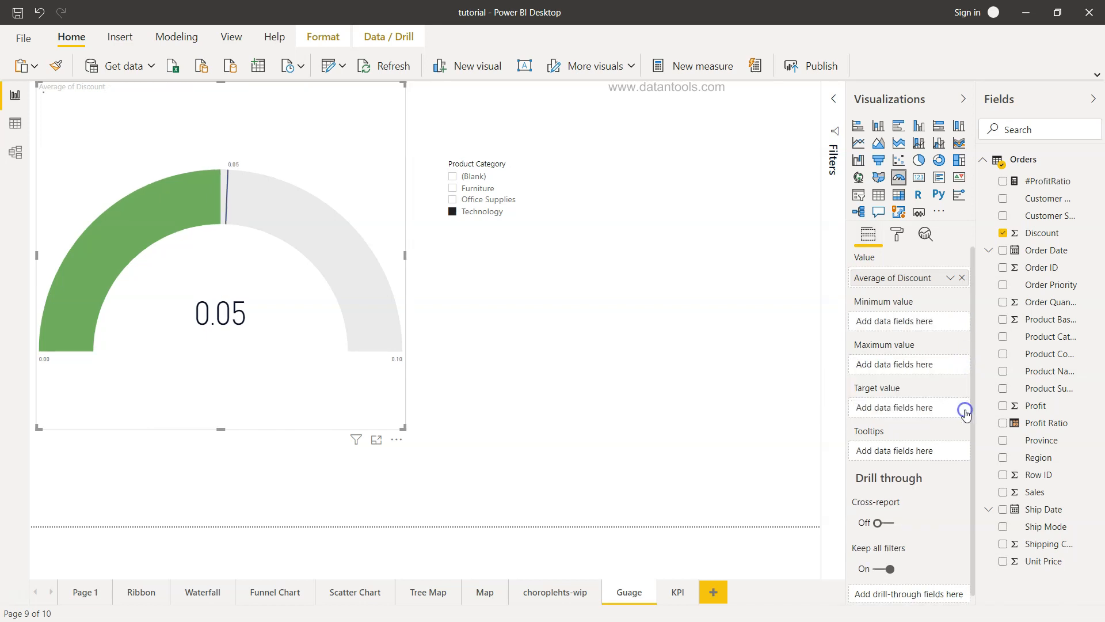
pyautogui.click(896, 233)
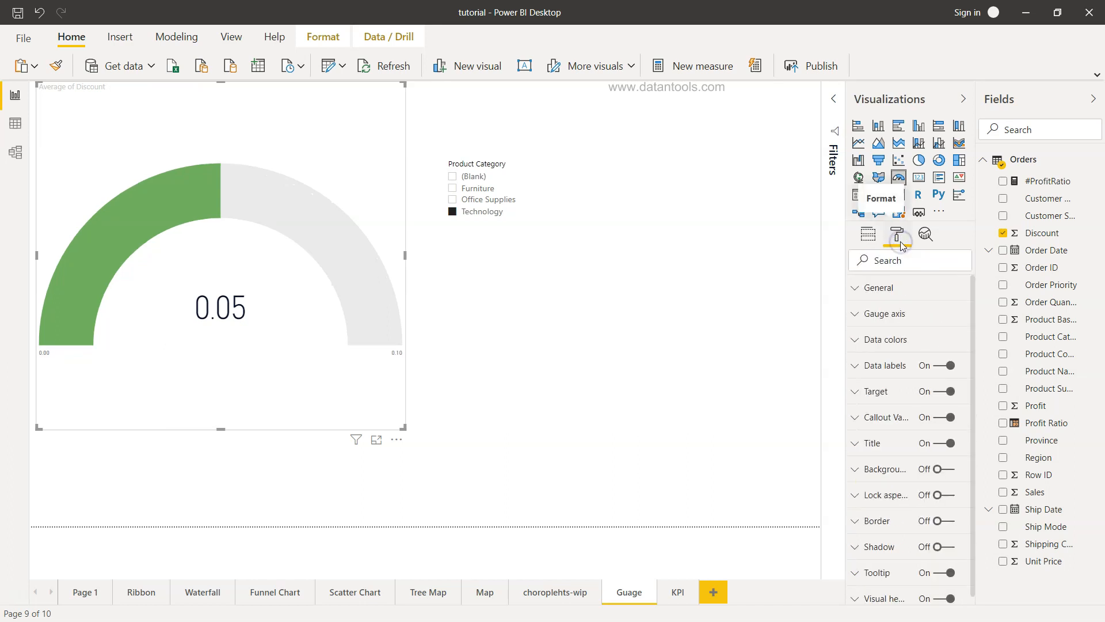
# Set the gauge axis manually to Min 0, Max 0.20 and Target 0.10.
pyautogui.click(884, 313)
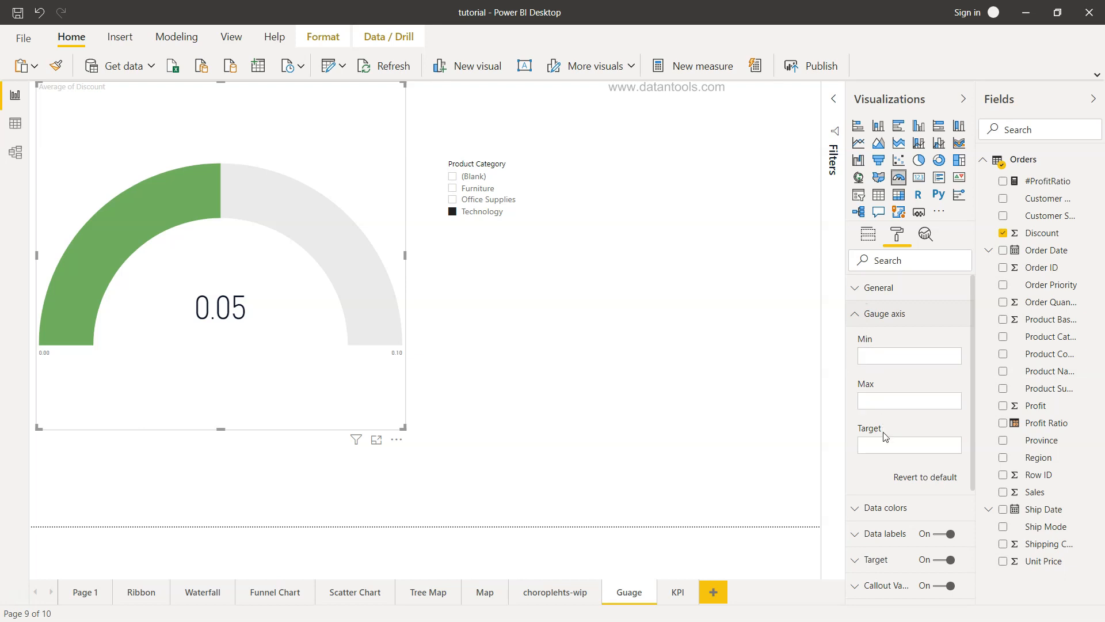
pyautogui.click(908, 355)
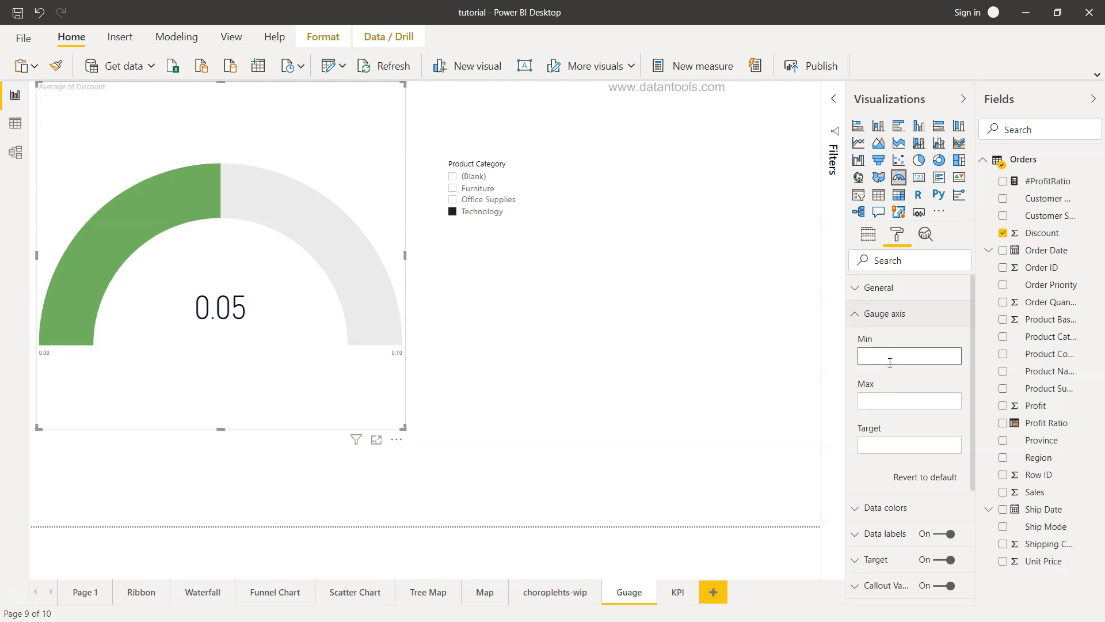
pyautogui.click(909, 355)
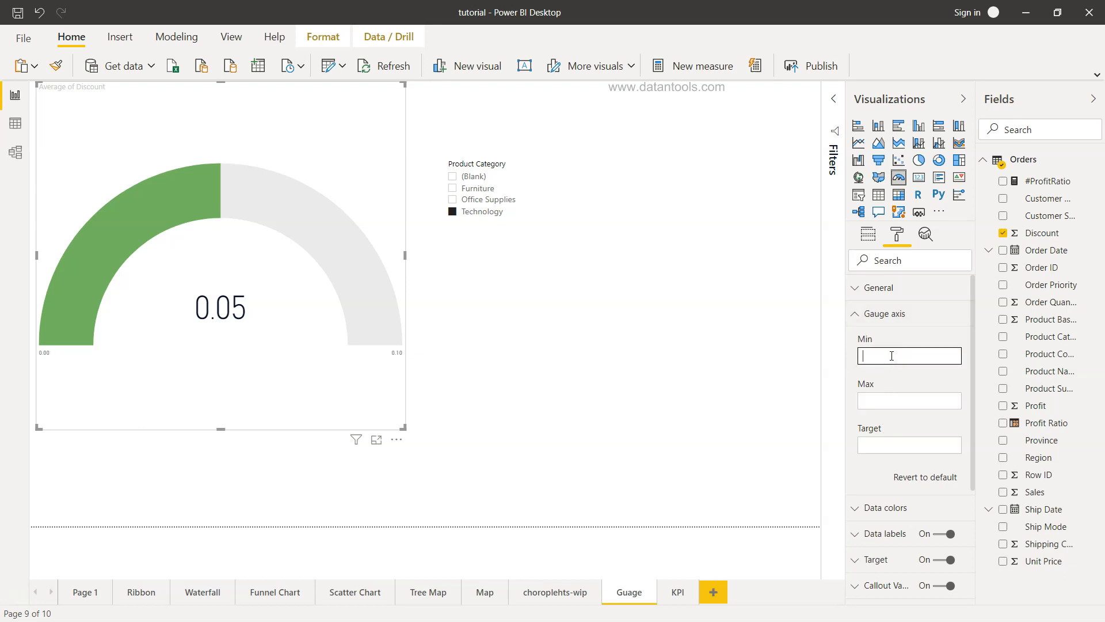
pyautogui.write('0')
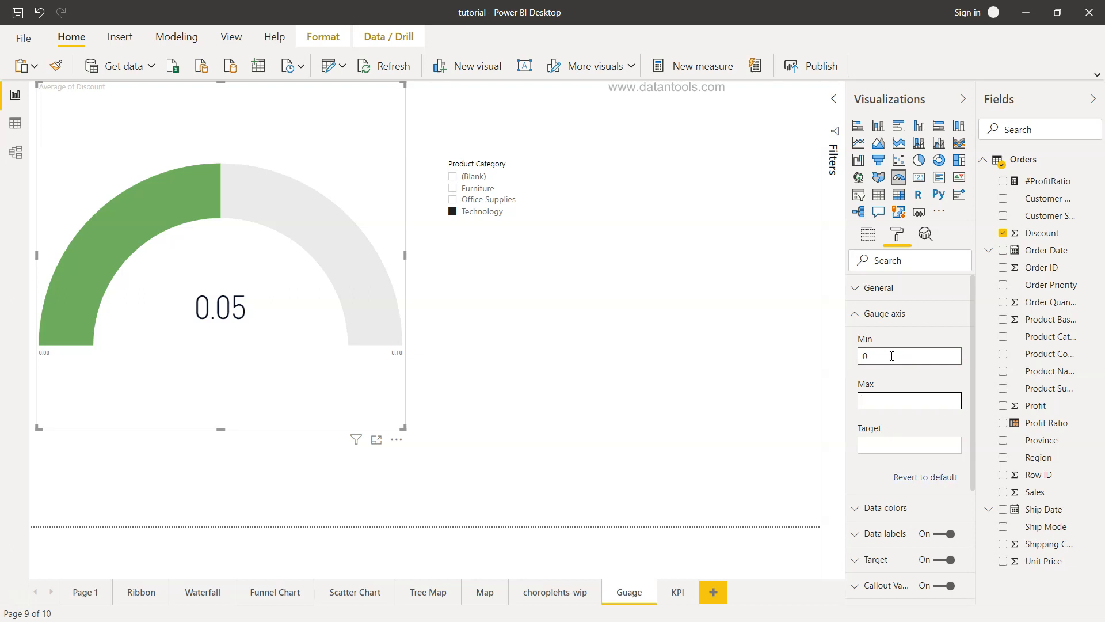
pyautogui.write('.20')
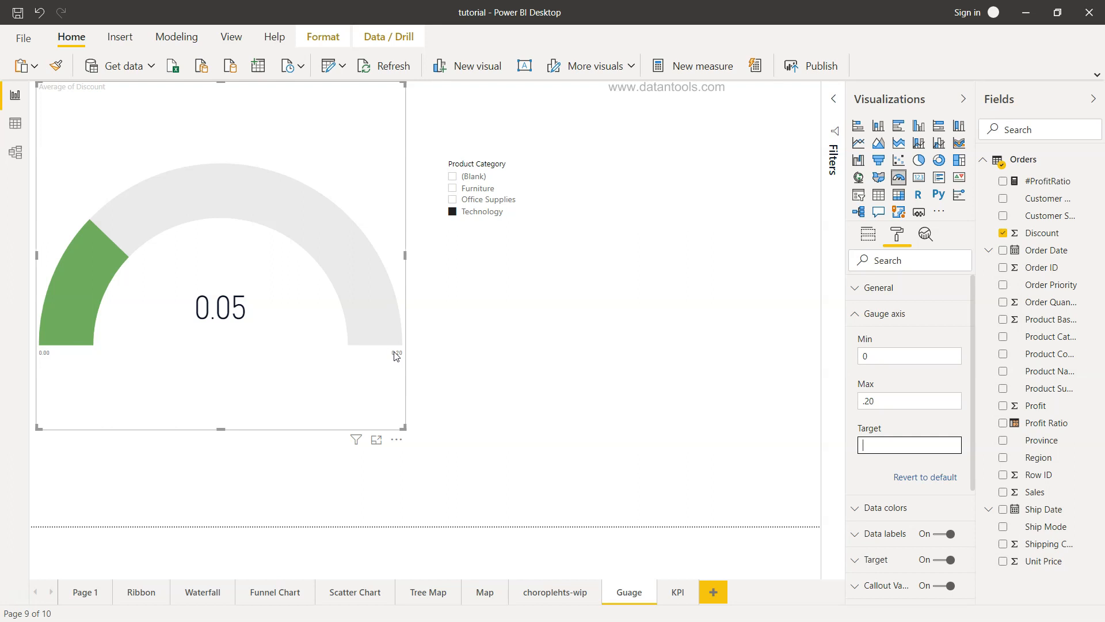
pyautogui.moveTo(134, 263)
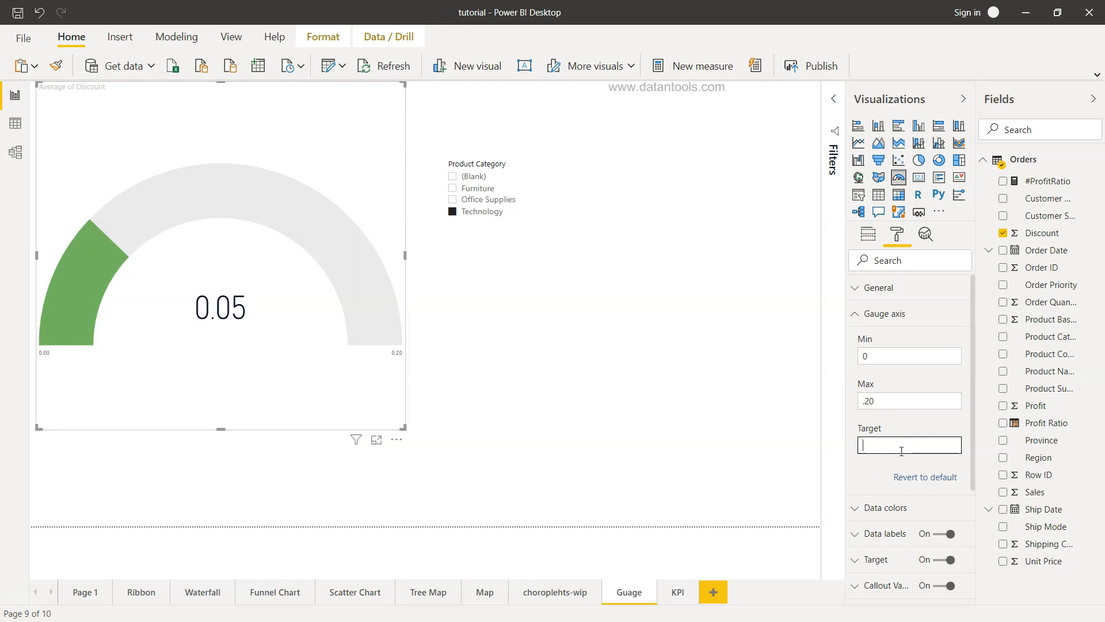
pyautogui.write('.10')
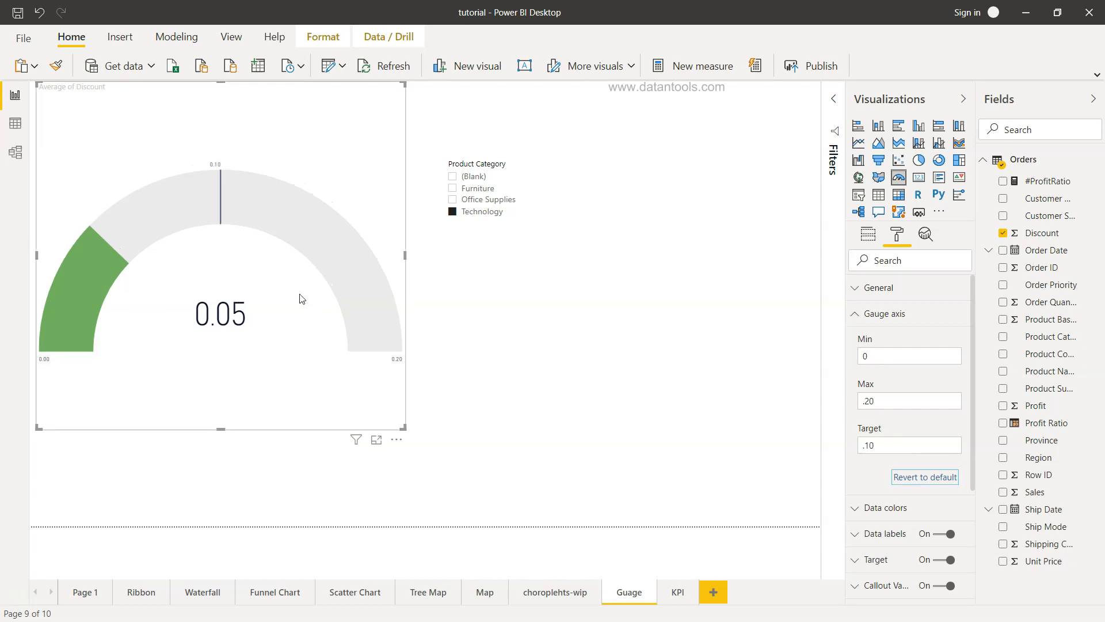
pyautogui.moveTo(104, 230)
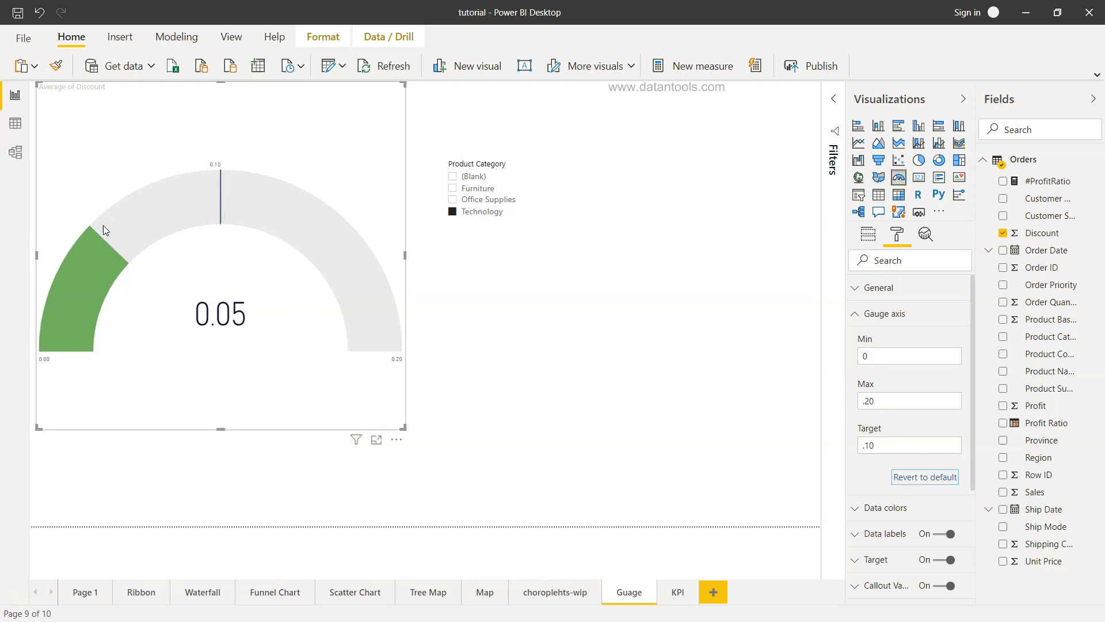
pyautogui.moveTo(326, 293)
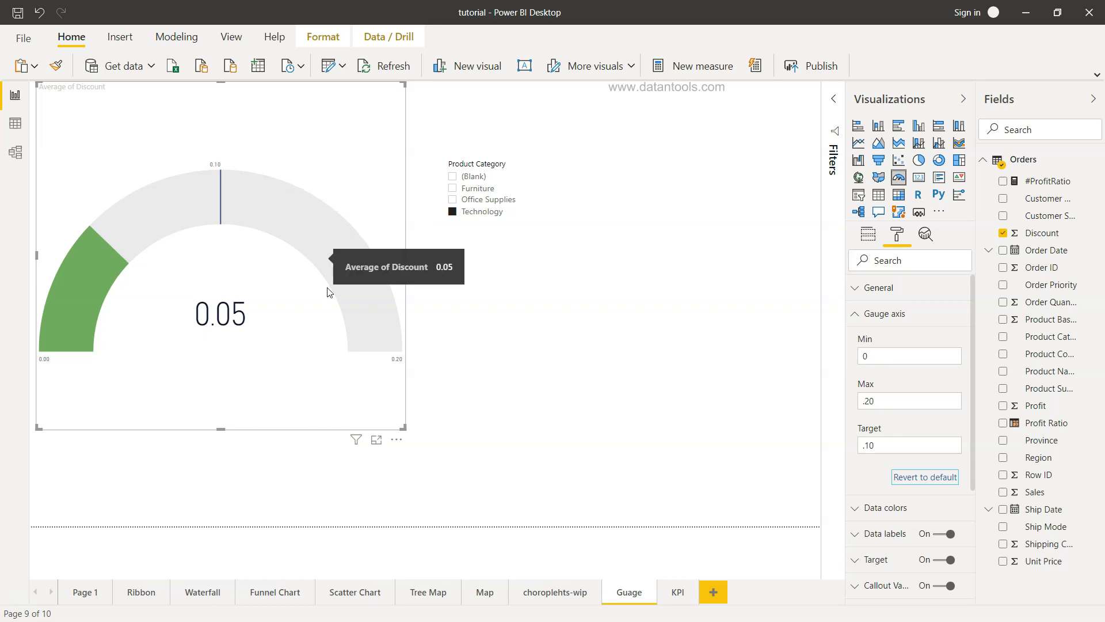
pyautogui.moveTo(473, 366)
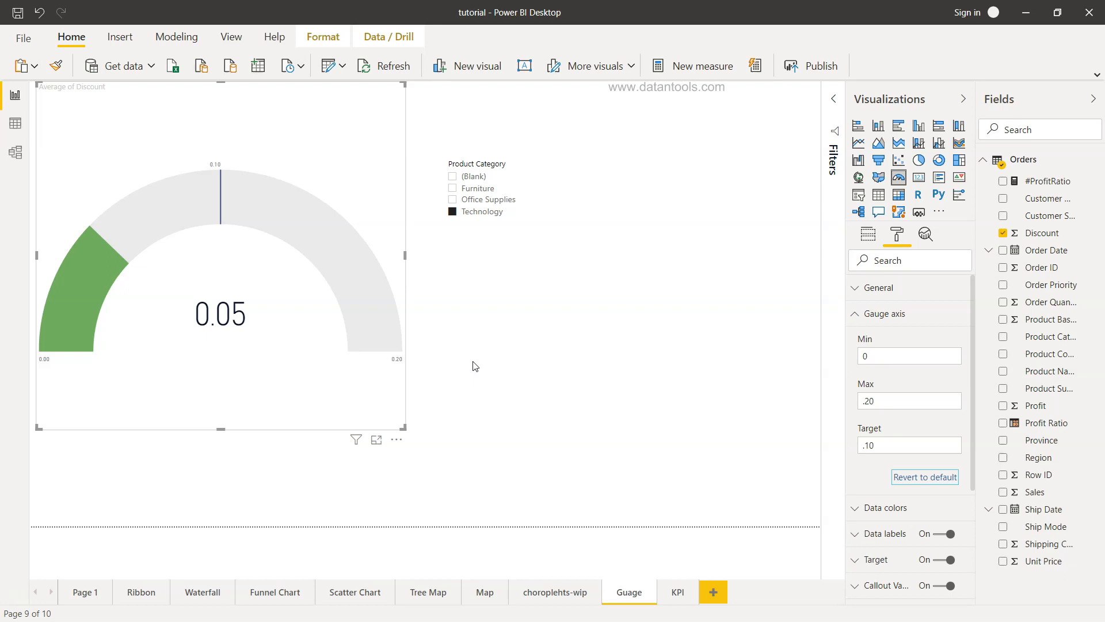
pyautogui.click(909, 445)
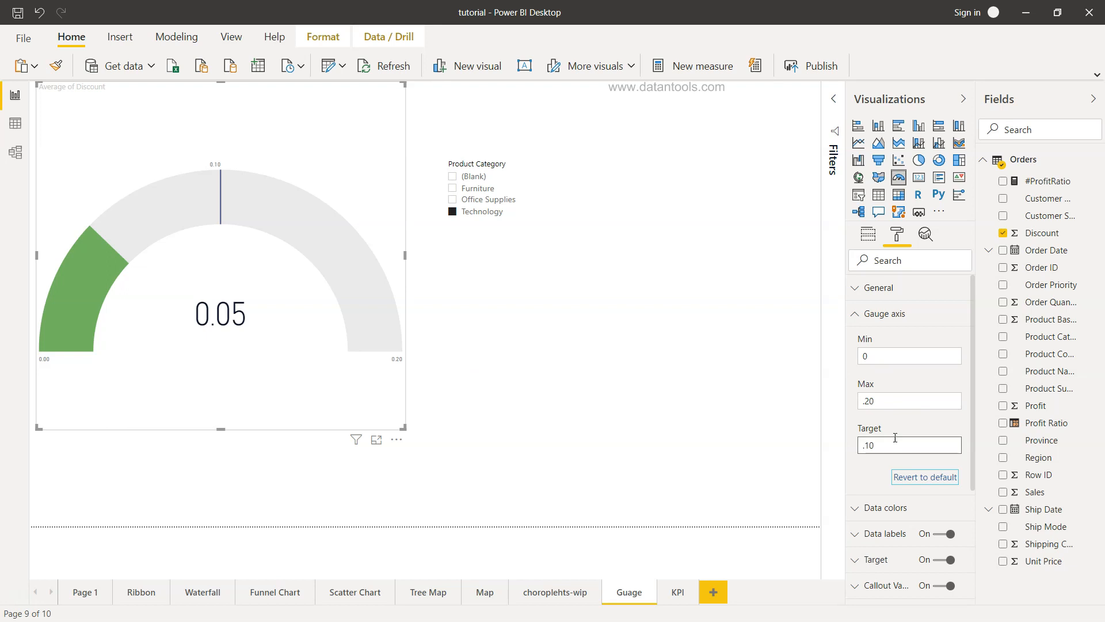
pyautogui.click(868, 235)
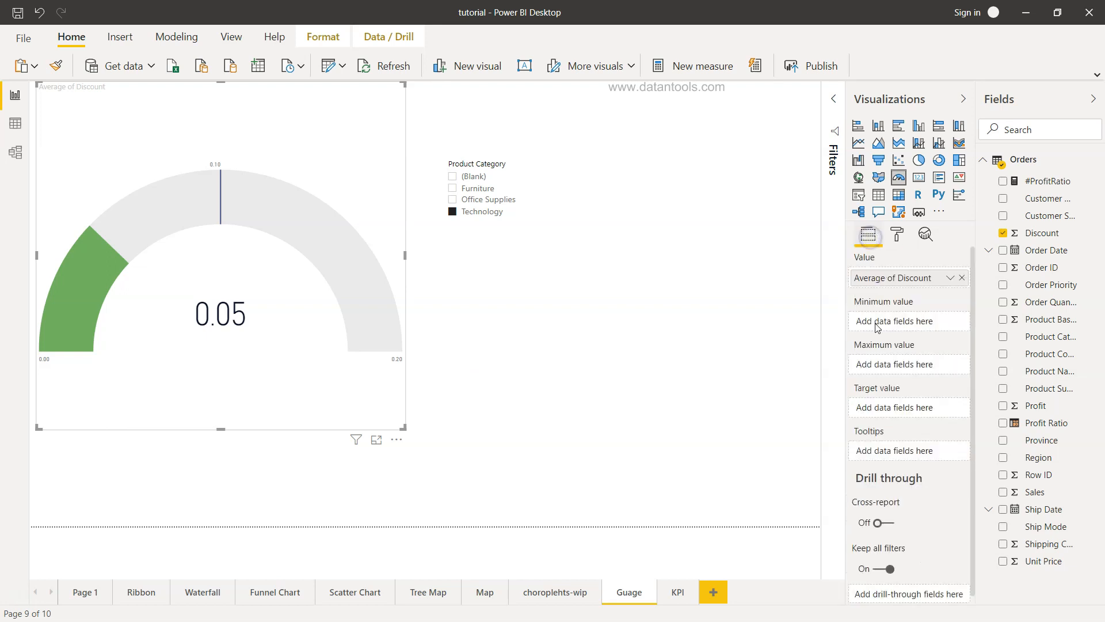
pyautogui.moveTo(907, 275)
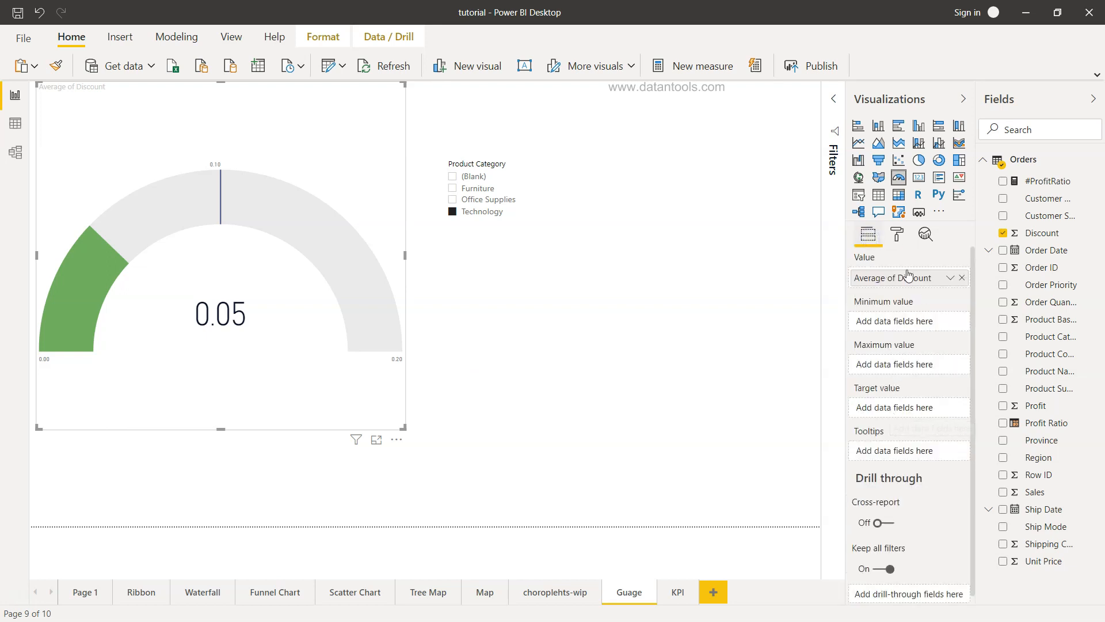
pyautogui.click(897, 235)
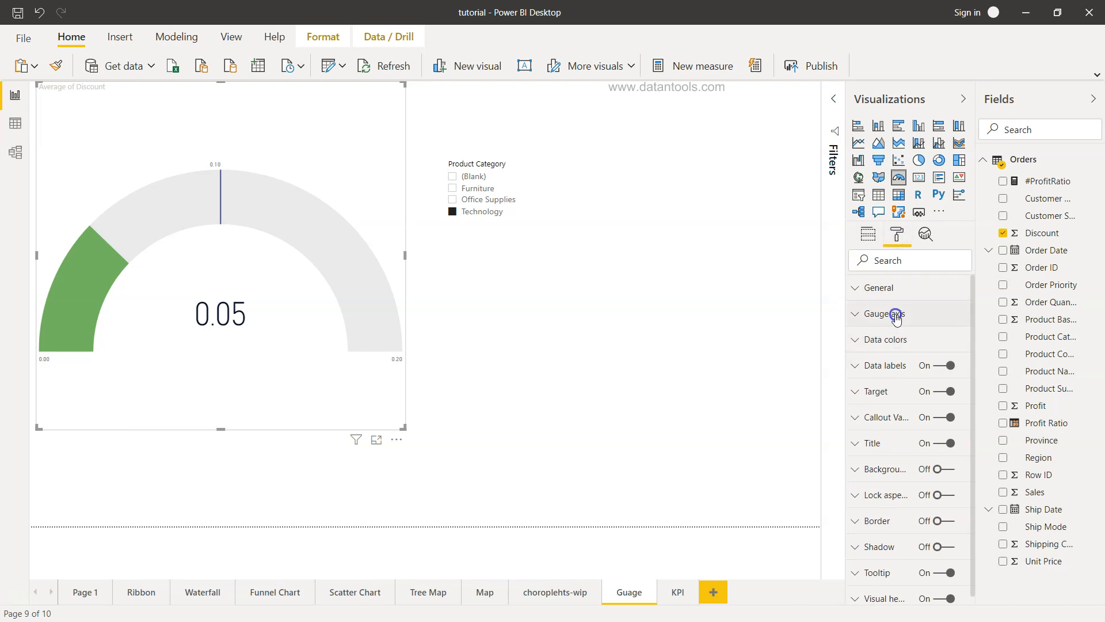
pyautogui.click(882, 314)
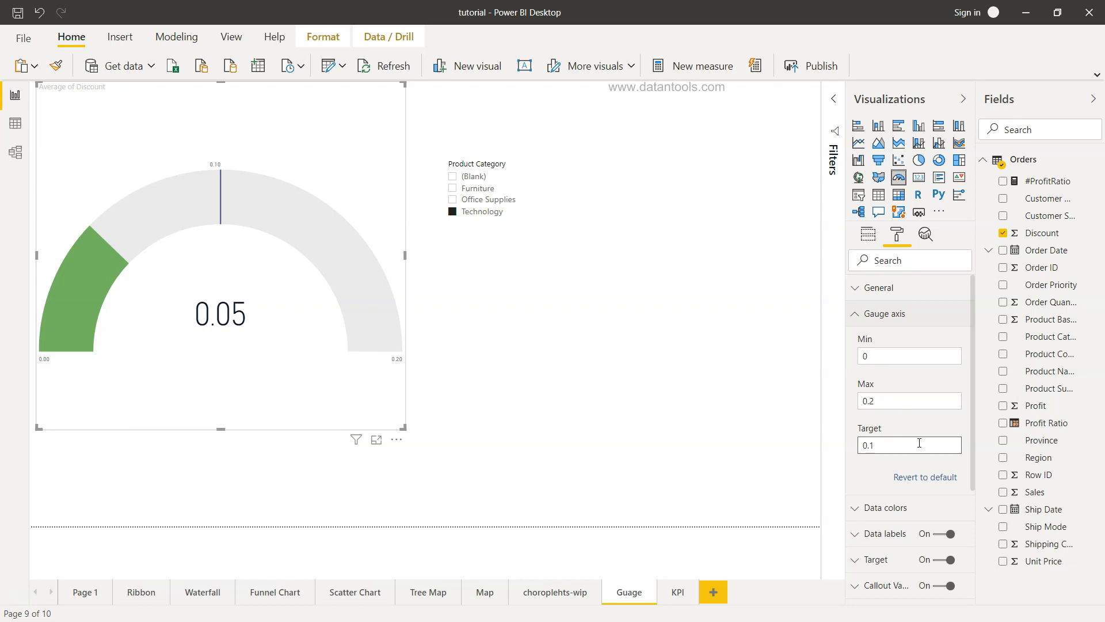
pyautogui.scroll(-3)
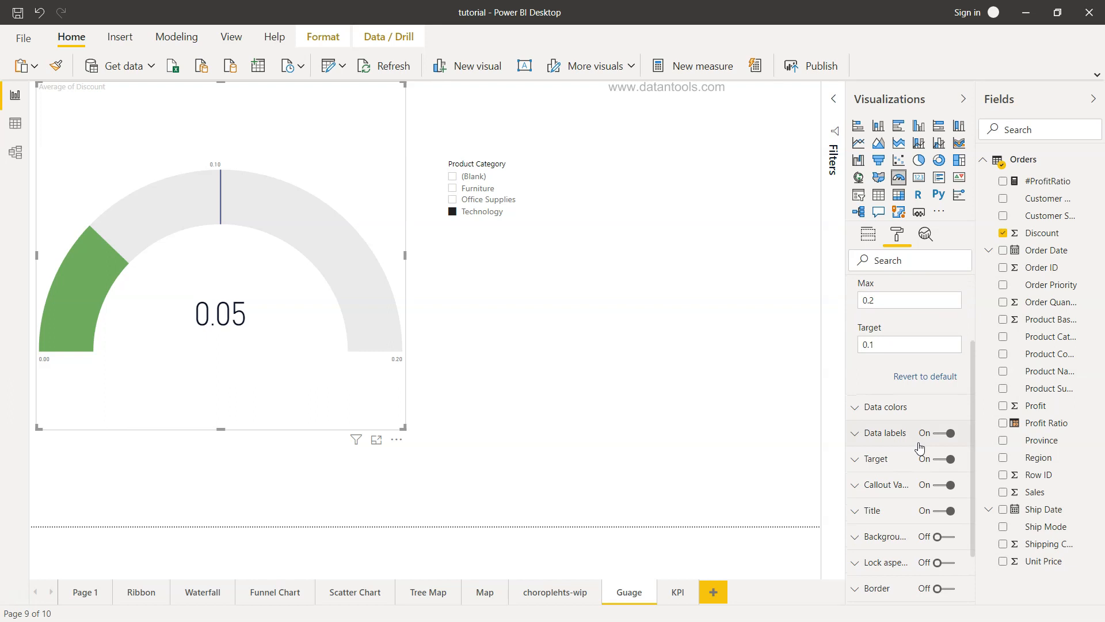
pyautogui.moveTo(881, 504)
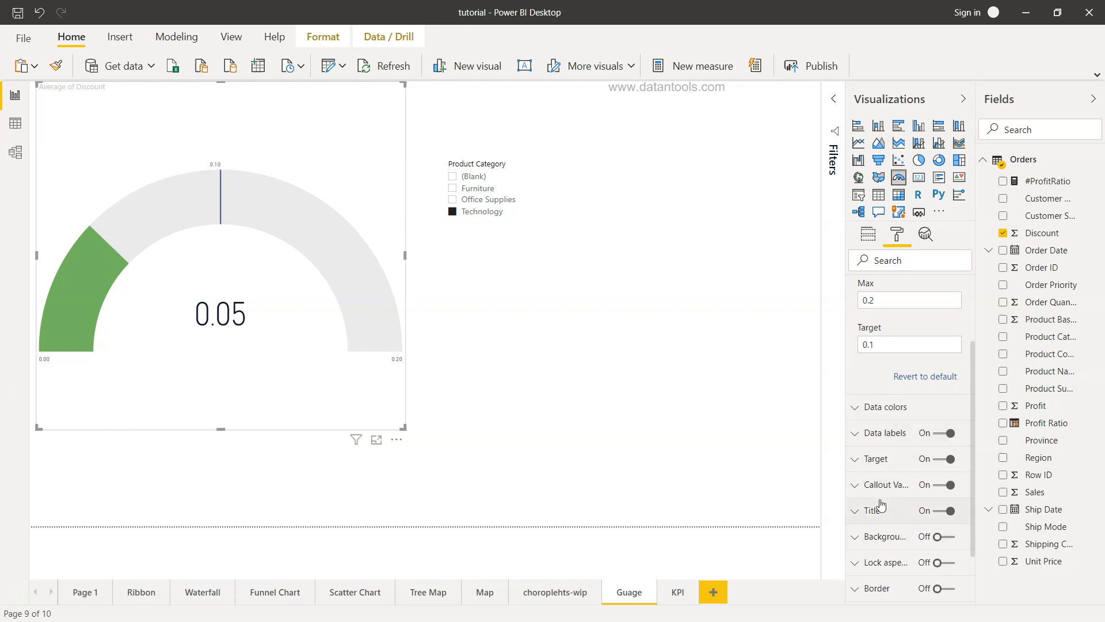
pyautogui.click(876, 459)
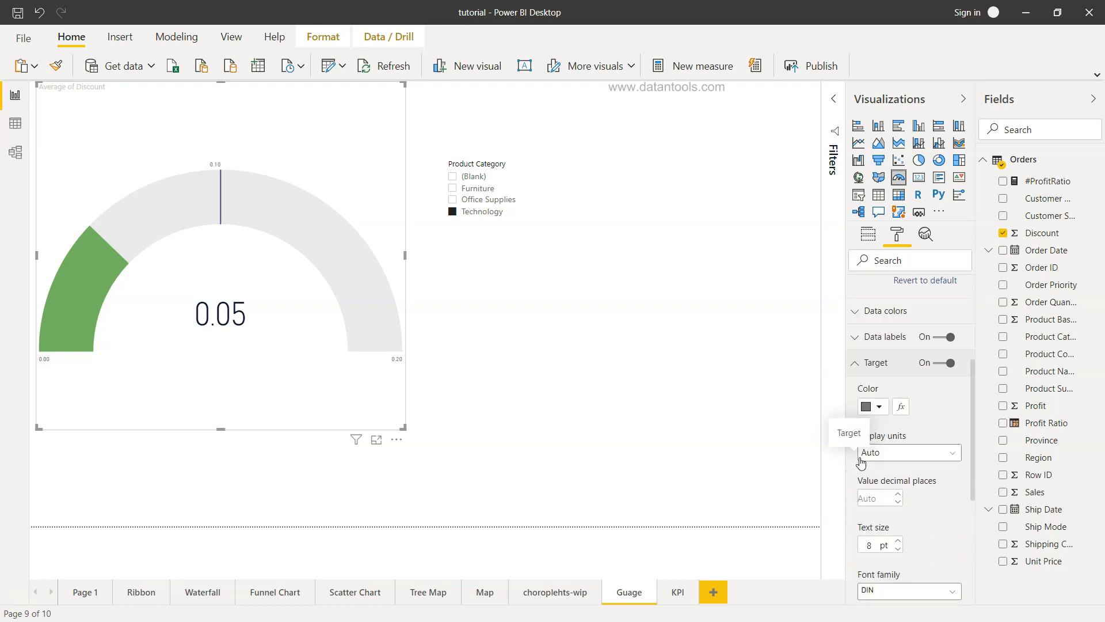
pyautogui.scroll(-3)
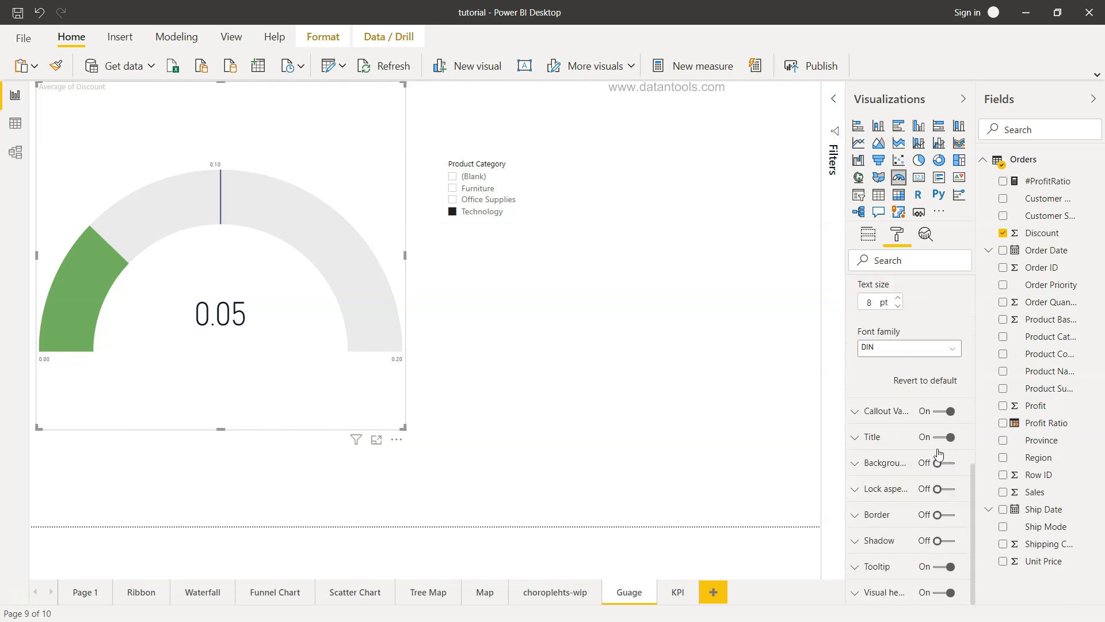
pyautogui.moveTo(878, 454)
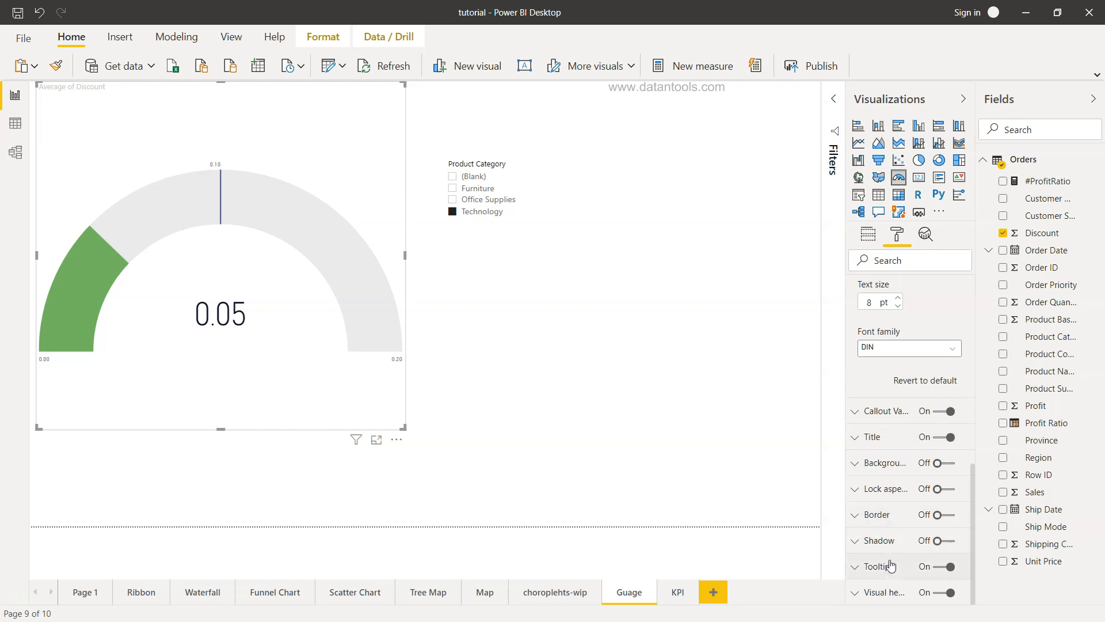
pyautogui.moveTo(765, 488)
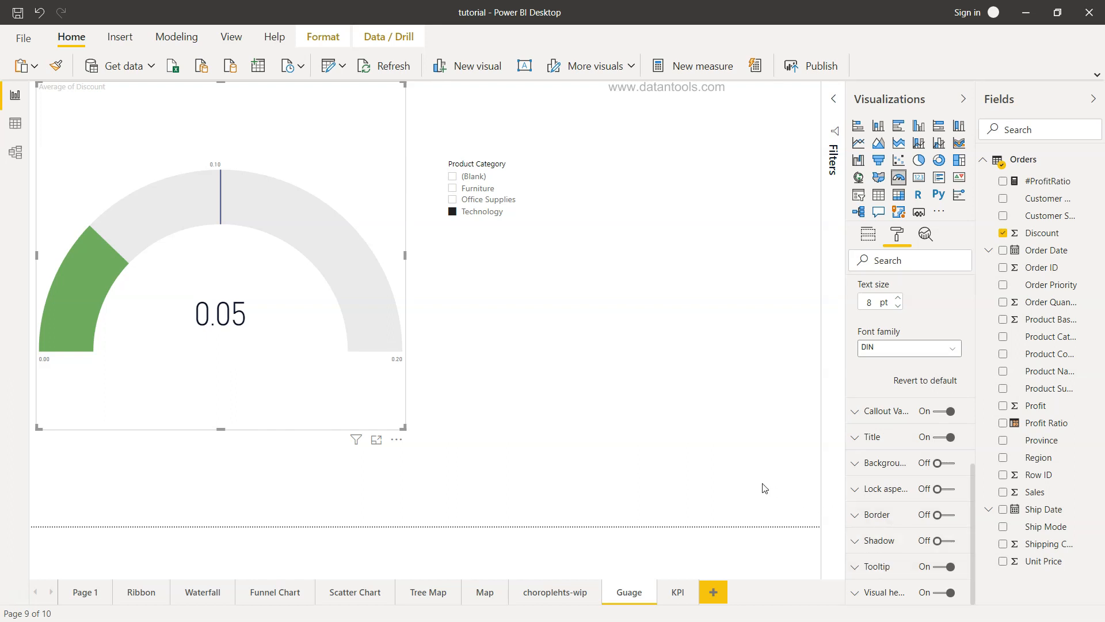
pyautogui.moveTo(692, 458)
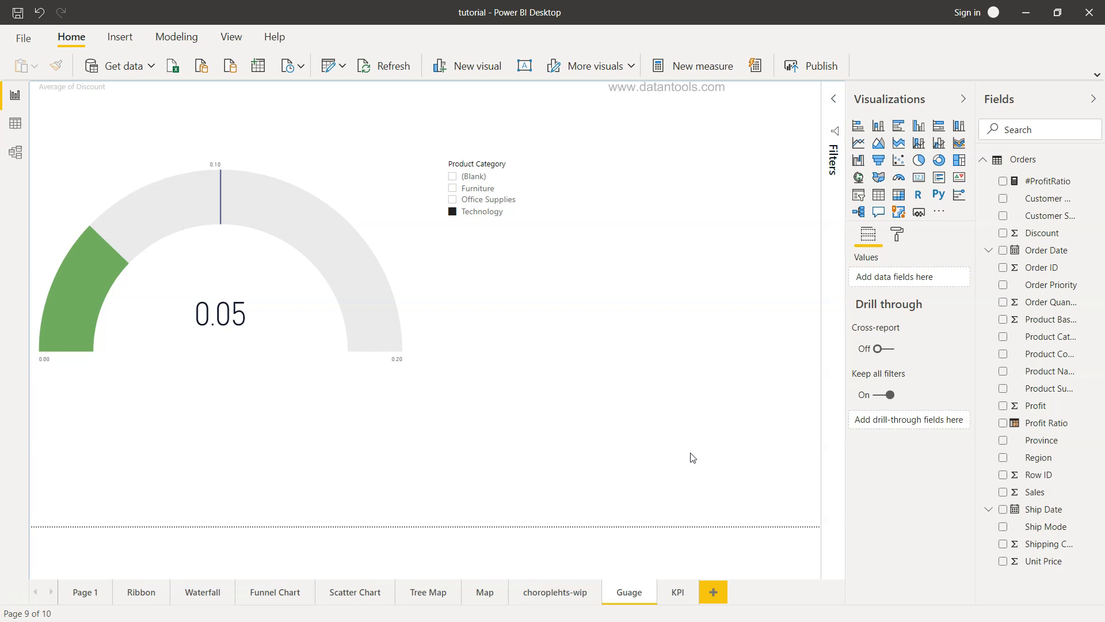
# Deselect the gauge by clicking empty canvas, leaving the 0–0.20 gauge beside the slicer.
pyautogui.click(308, 300)
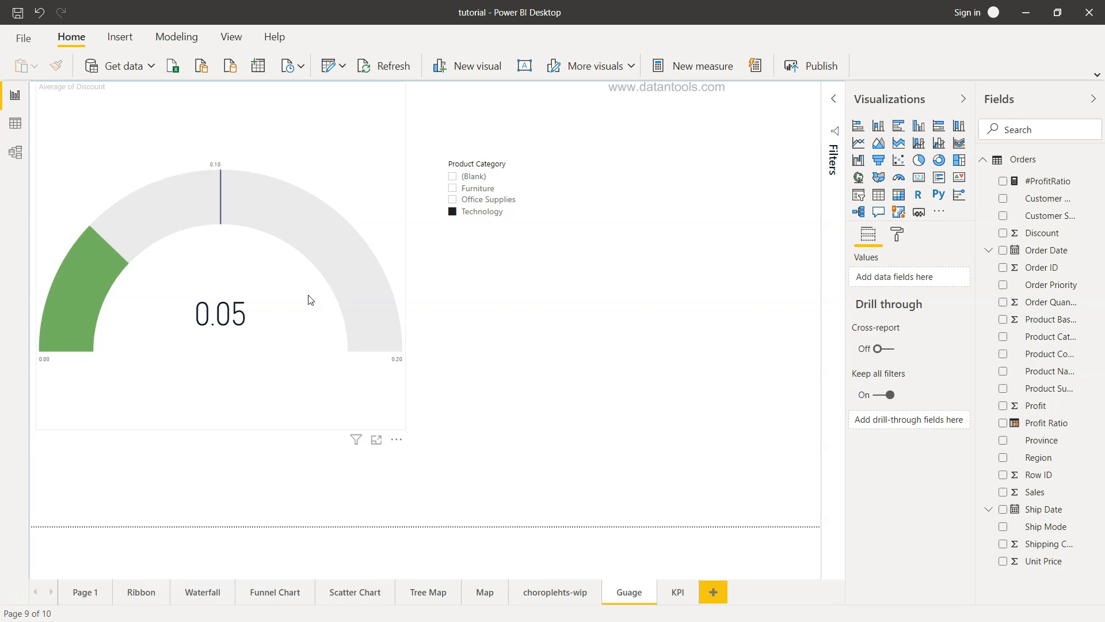
pyautogui.moveTo(191, 241)
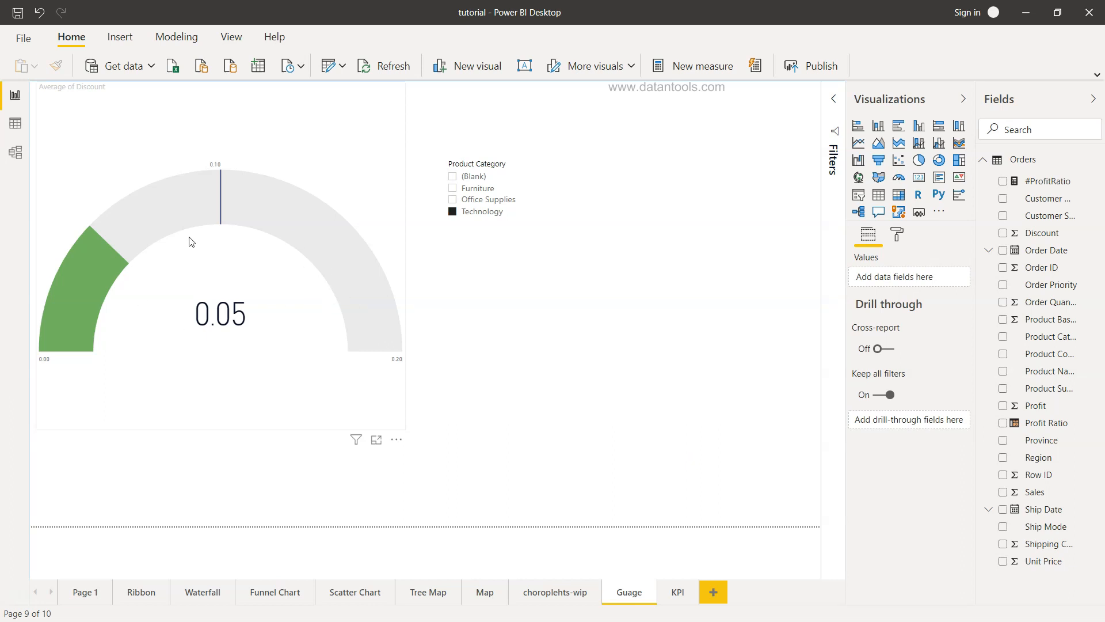
pyautogui.moveTo(218, 233)
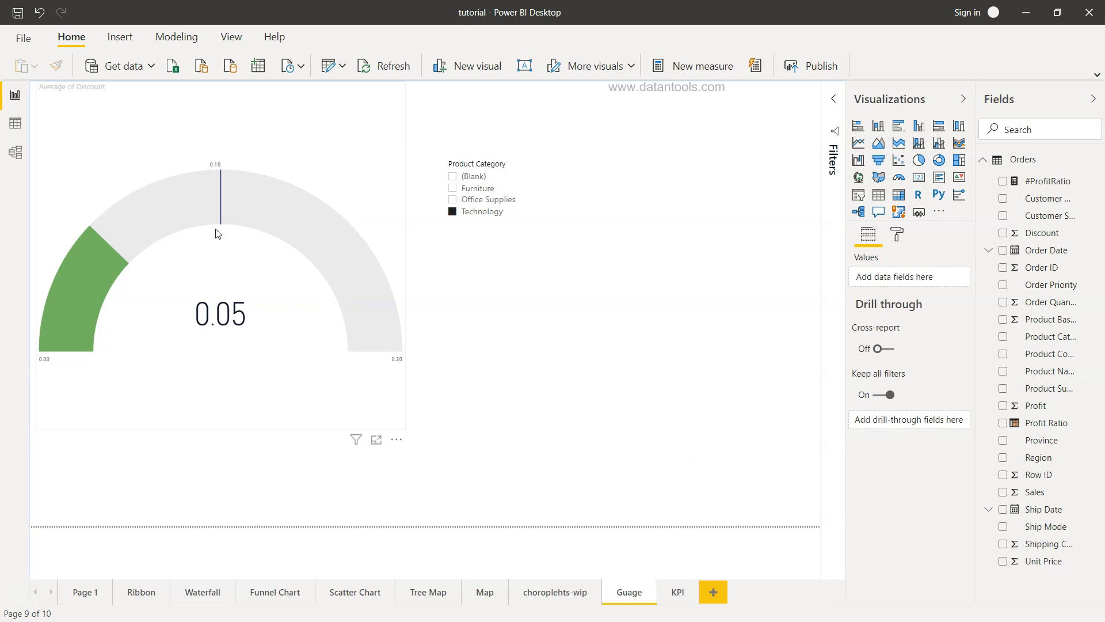